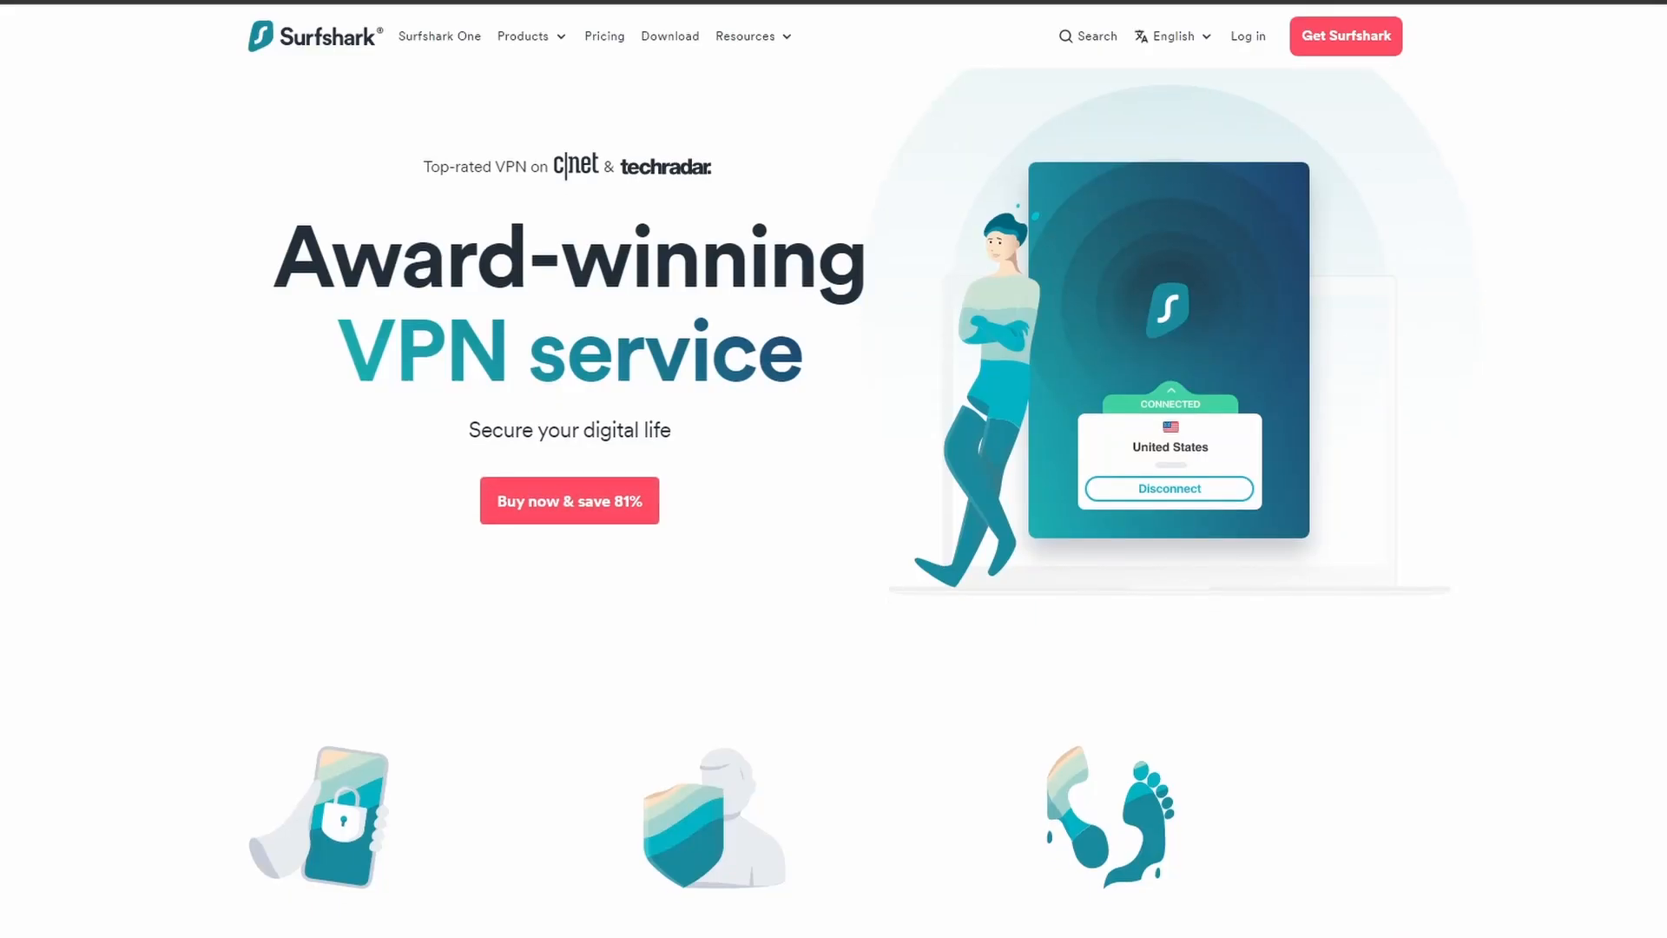
- Scroll the Surfshark homepage to 'The best choice for you' table comparing CyberGhost and ExpressVPN
{"action": "scroll", "scroll_direction": "down", "scroll_amount": 3}
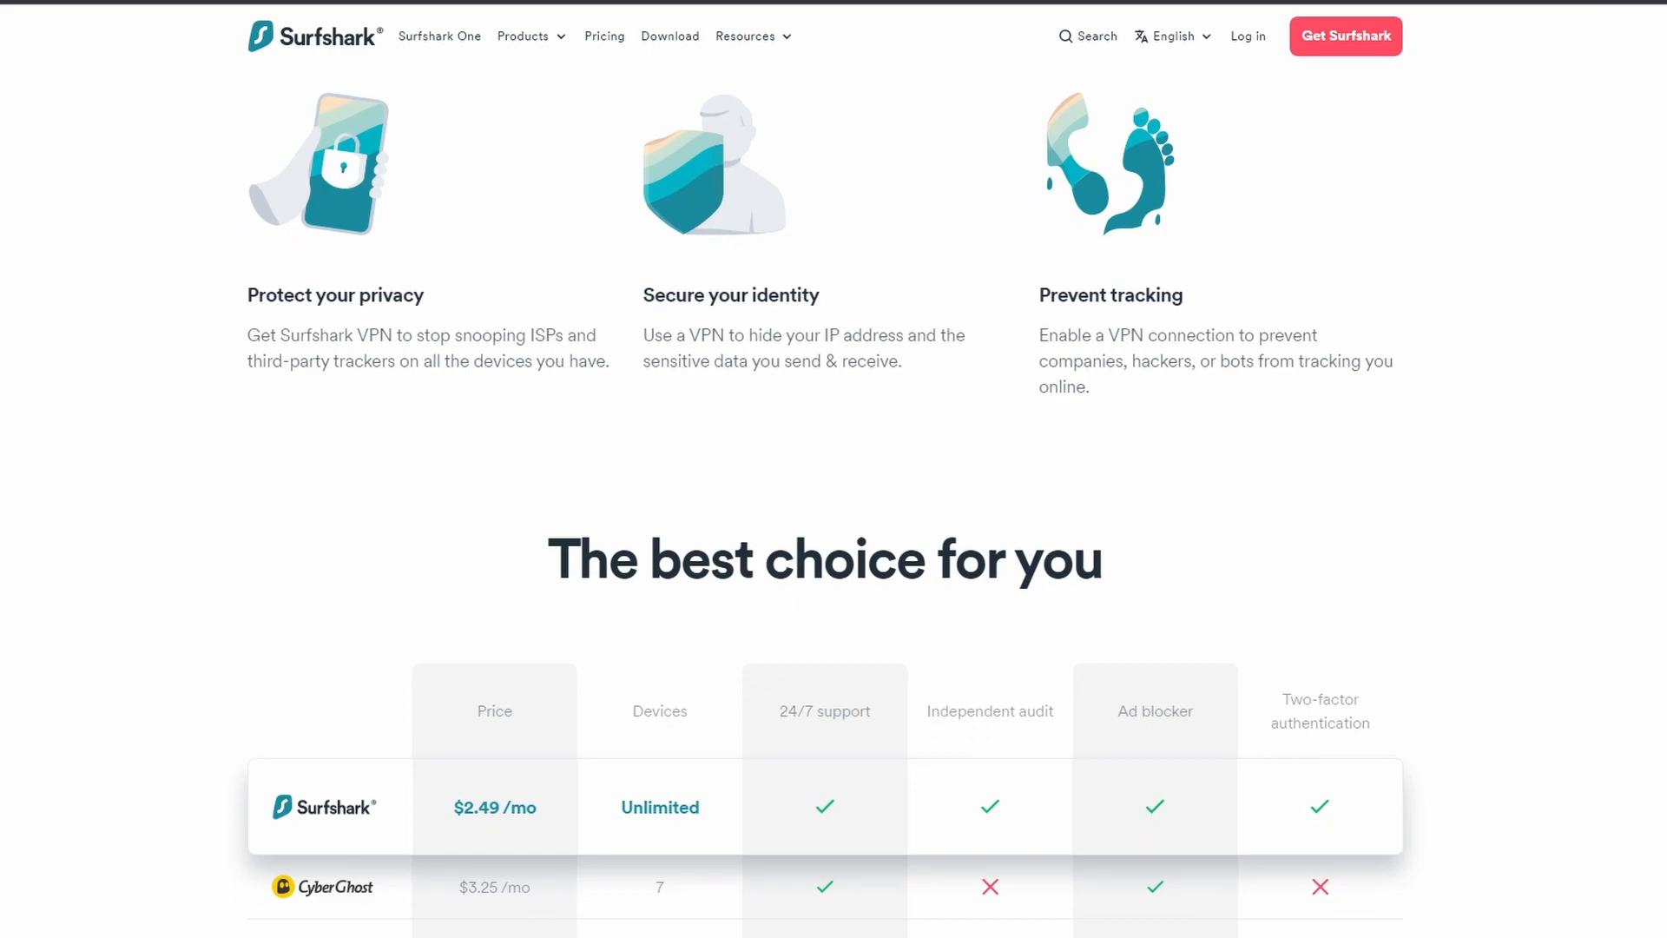
{"action": "scroll", "scroll_direction": "down", "scroll_amount": 3}
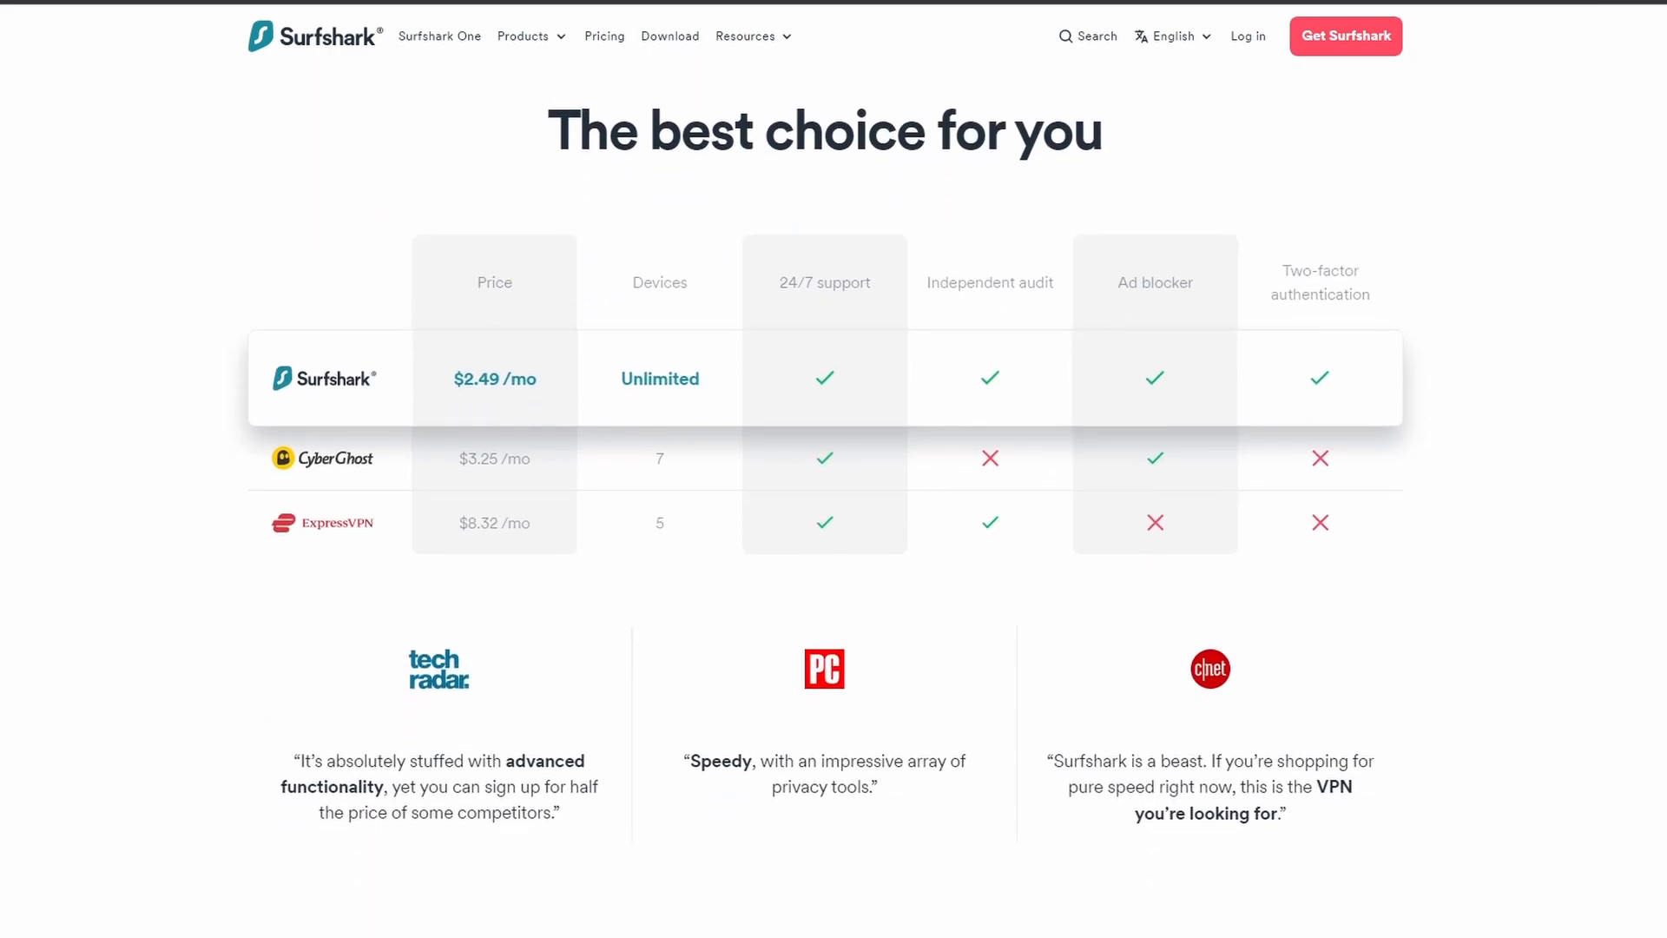
{"action": "scroll", "scroll_direction": "down", "scroll_amount": 3}
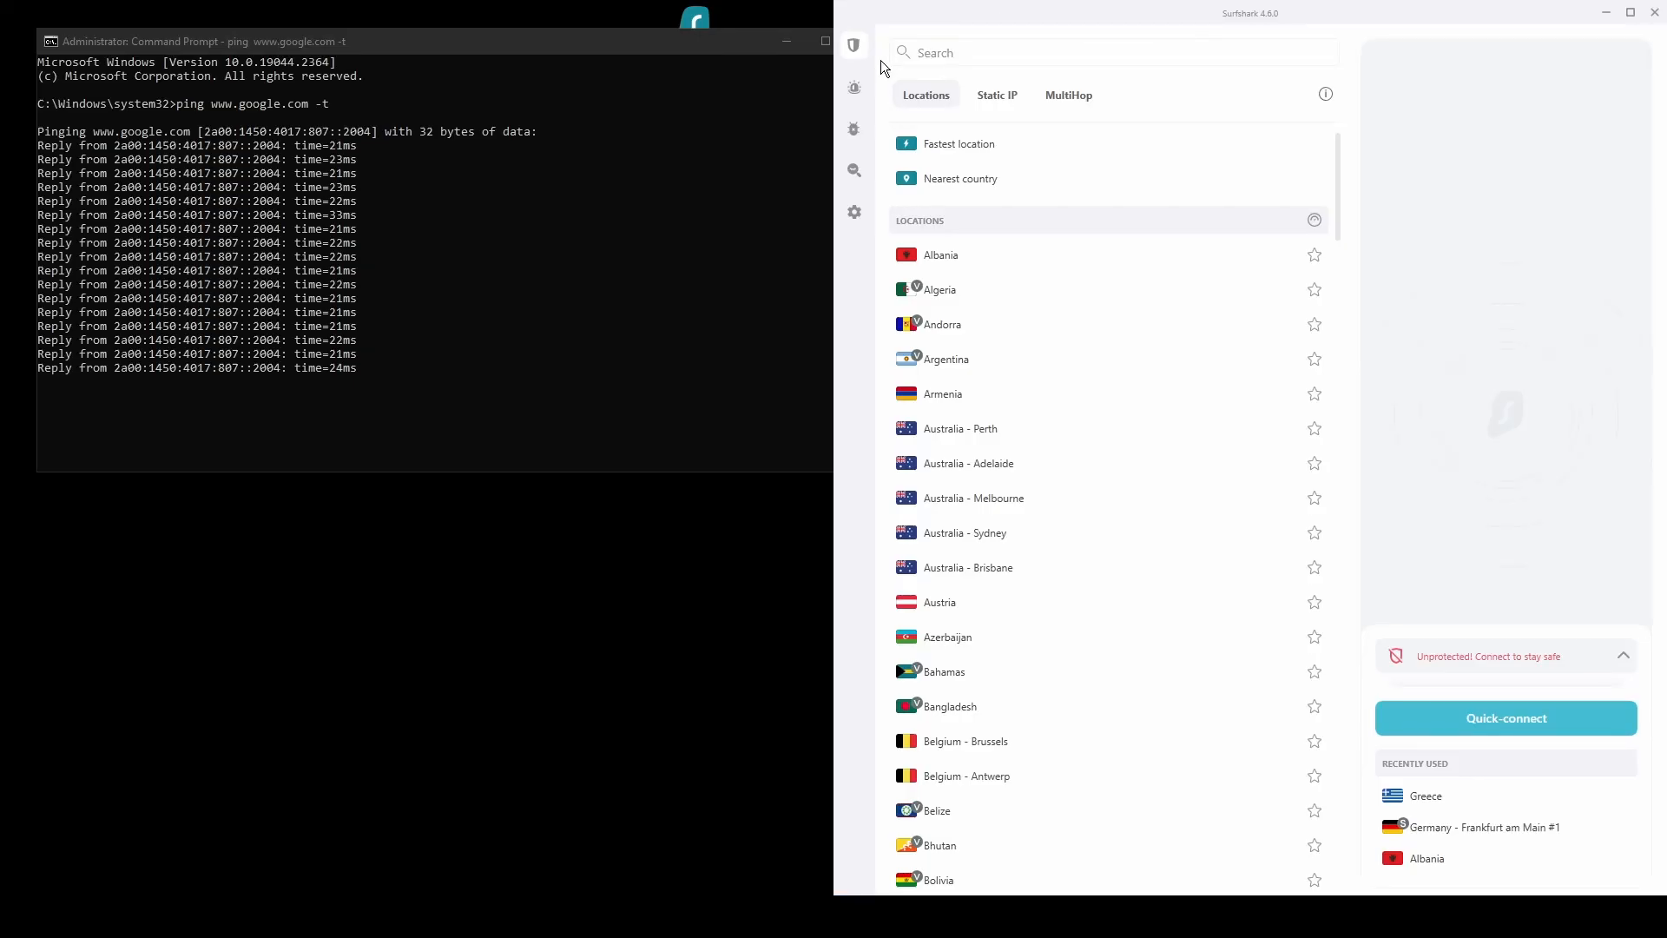
- Review Surfshark's VPN settings, including Kill Switch, with the protocol set to OpenVPN (TCP)
{"action": "left_click", "coordinate": [853, 210]}
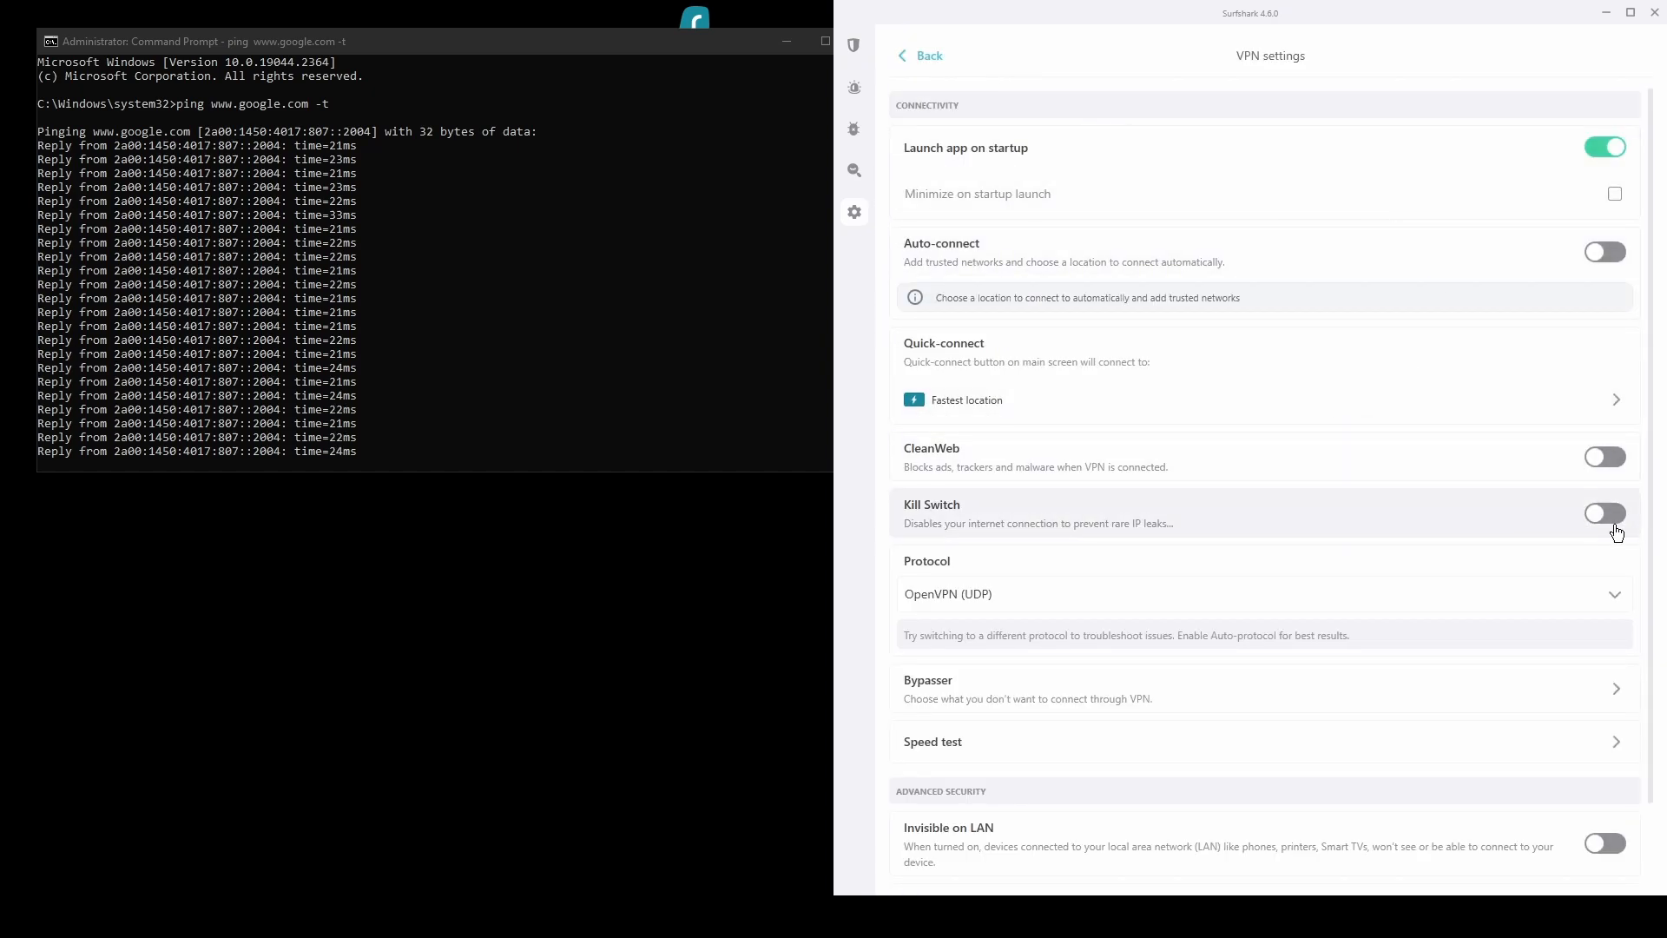
{"action": "left_click", "coordinate": [948, 593]}
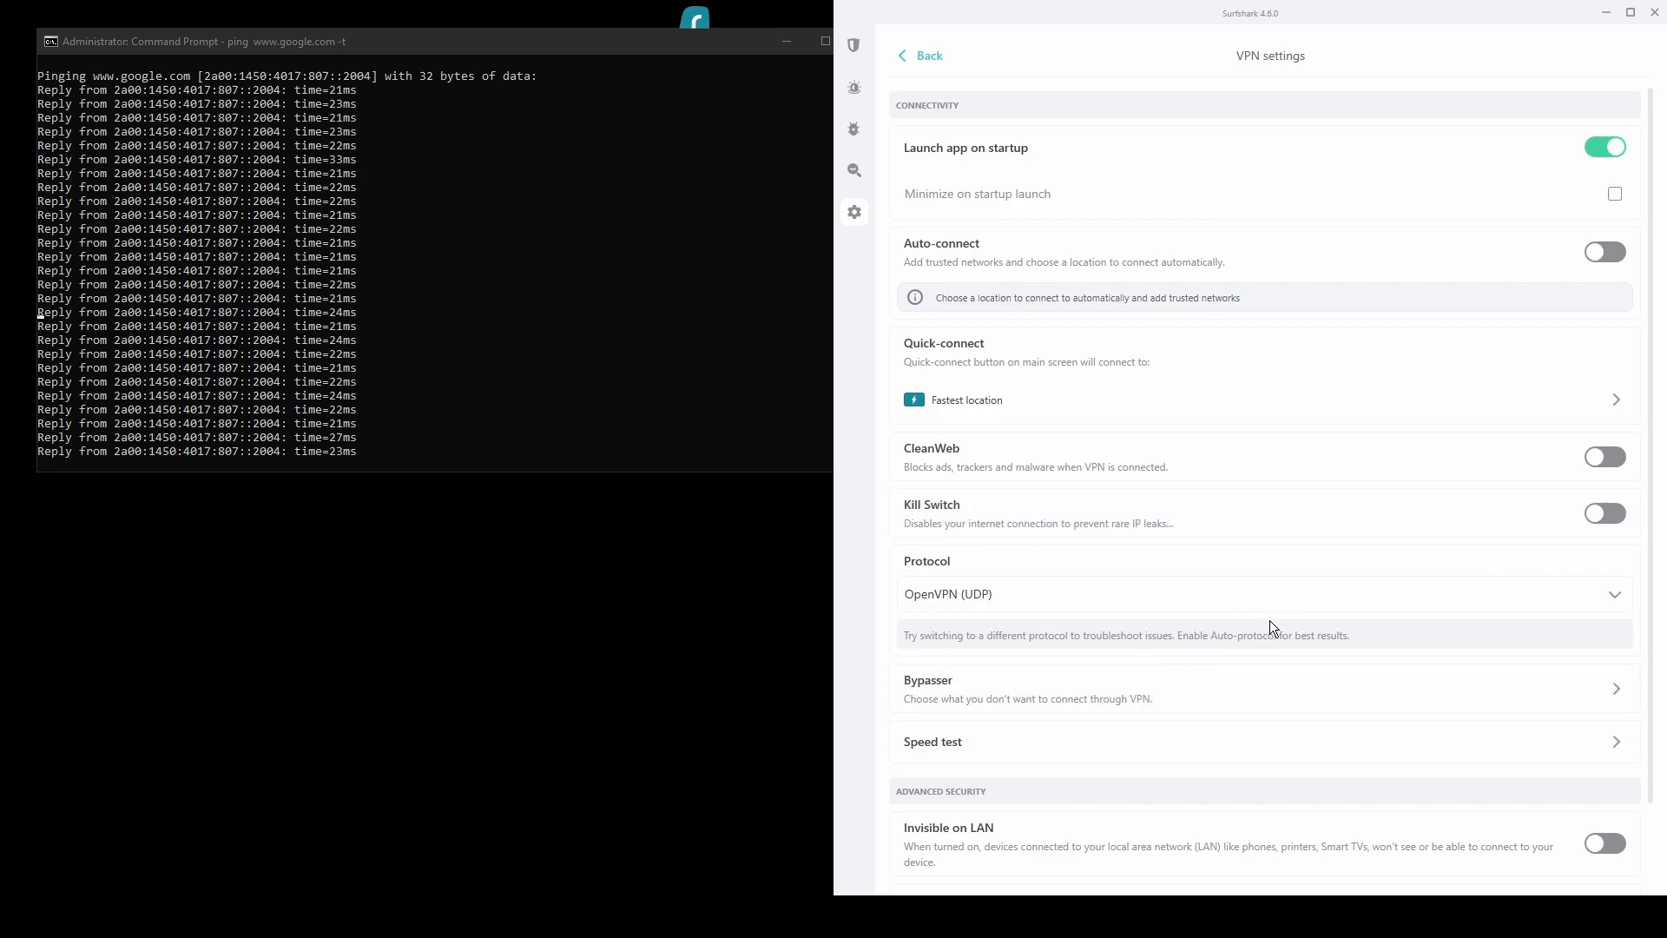
{"action": "scroll", "scroll_direction": "down", "scroll_amount": 3}
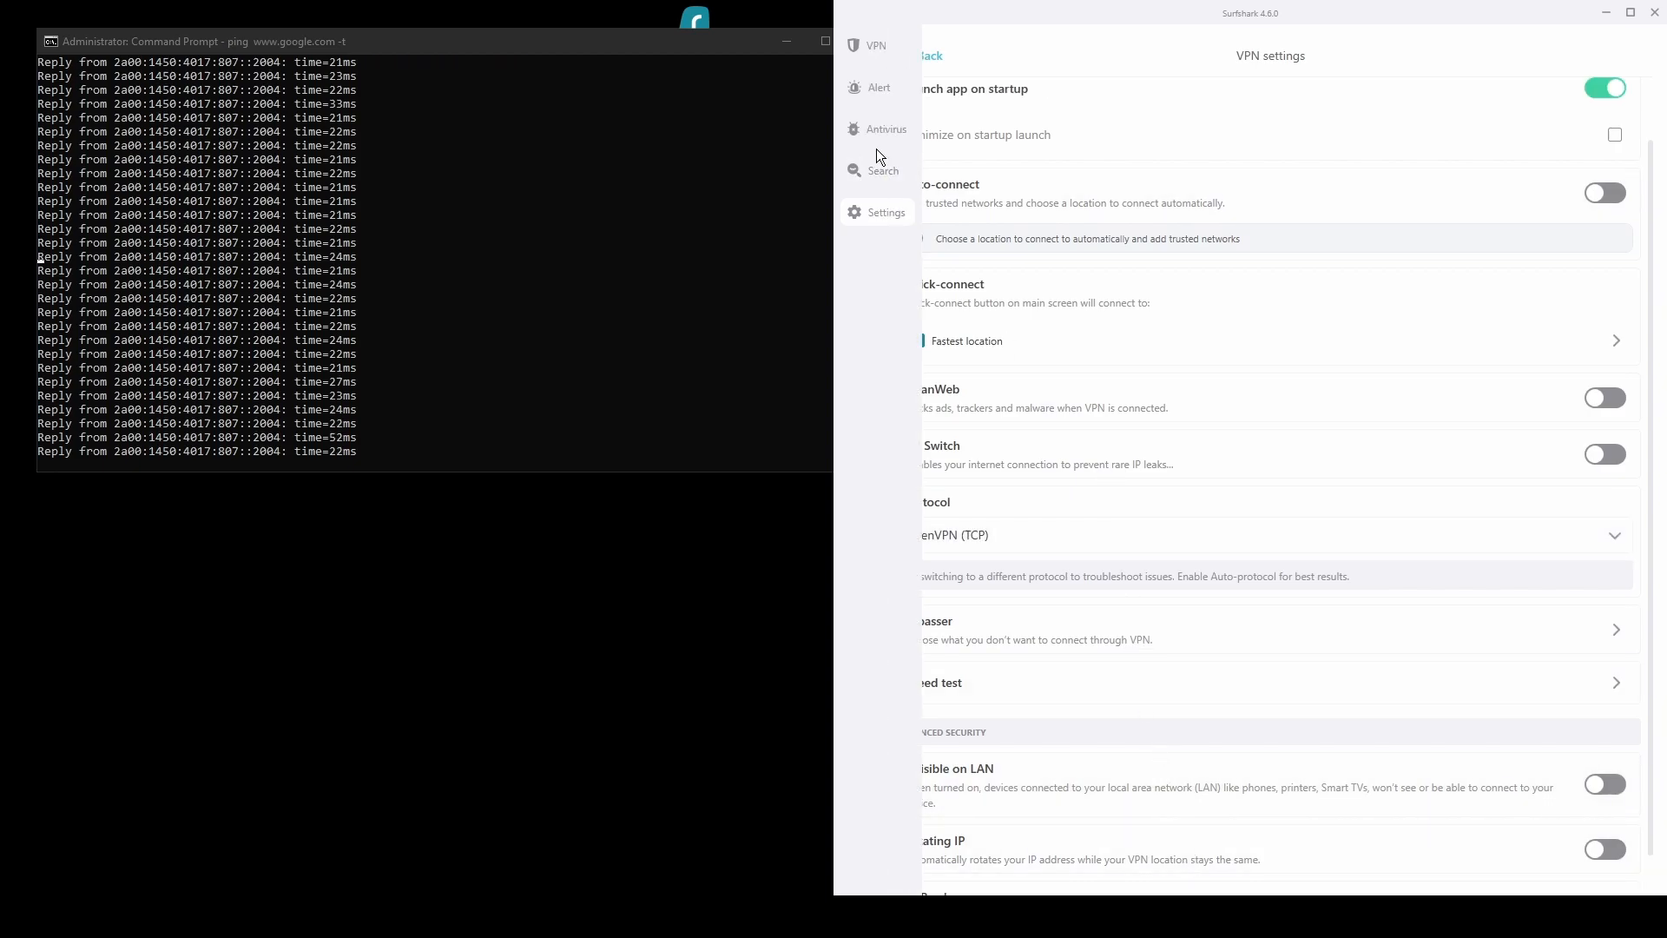
{"action": "mouse_move", "coordinate": [1249, 316]}
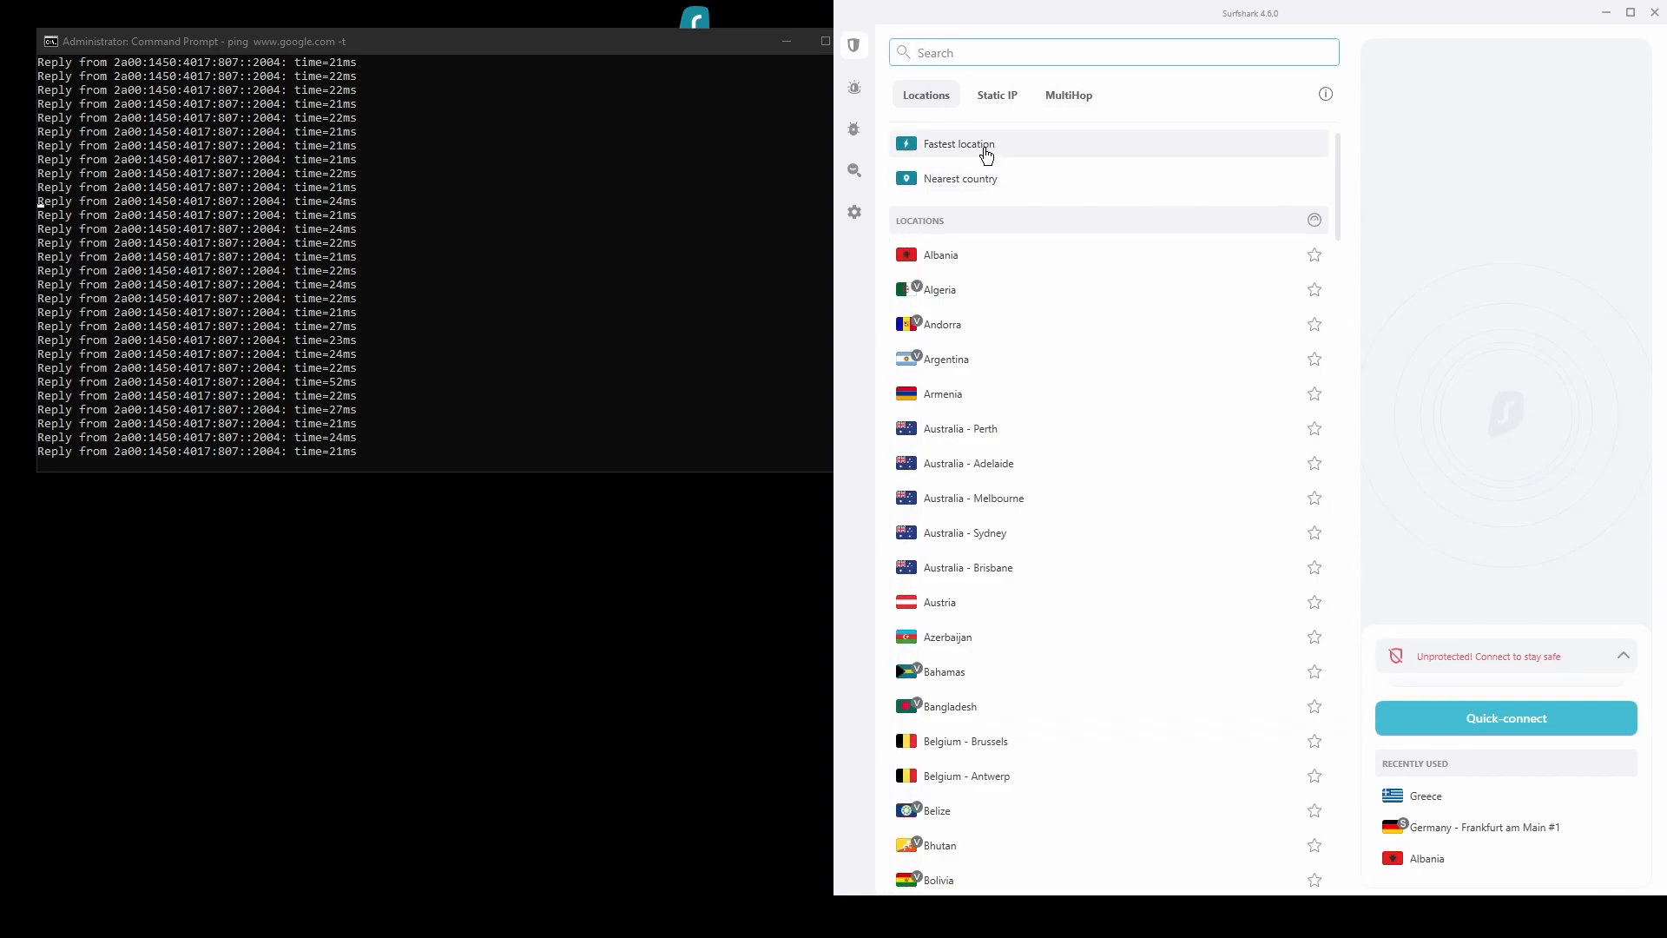
- Connect via Fastest location, landing on Greece – Athens
{"action": "left_click", "coordinate": [1505, 718]}
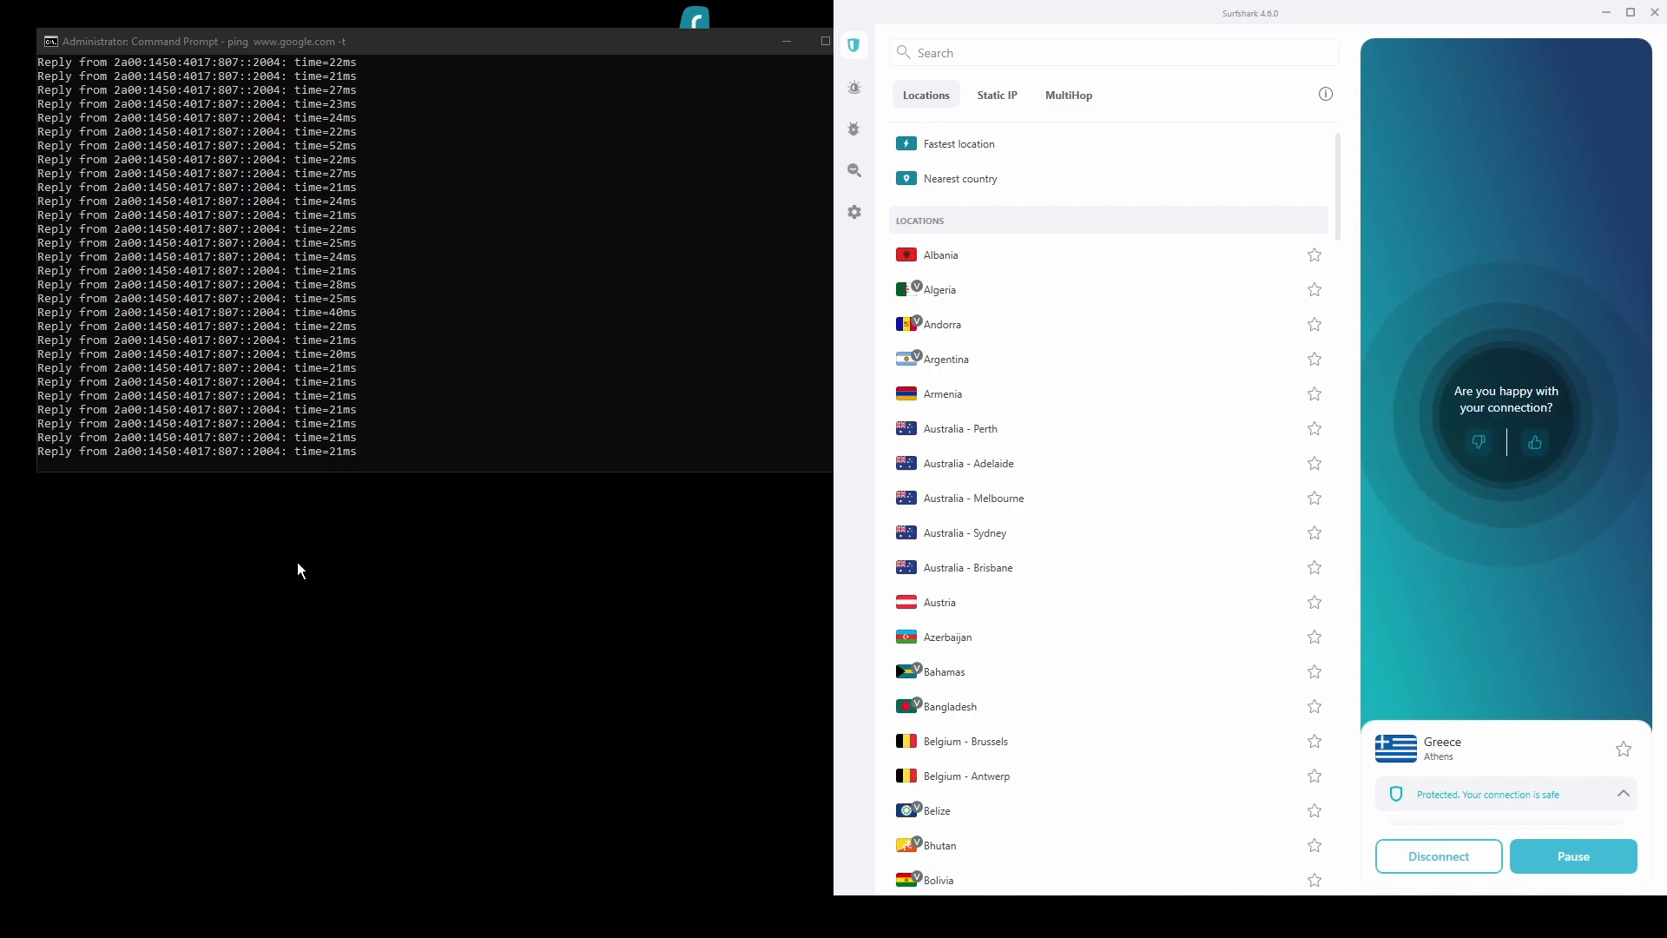
{"action": "mouse_move", "coordinate": [380, 681]}
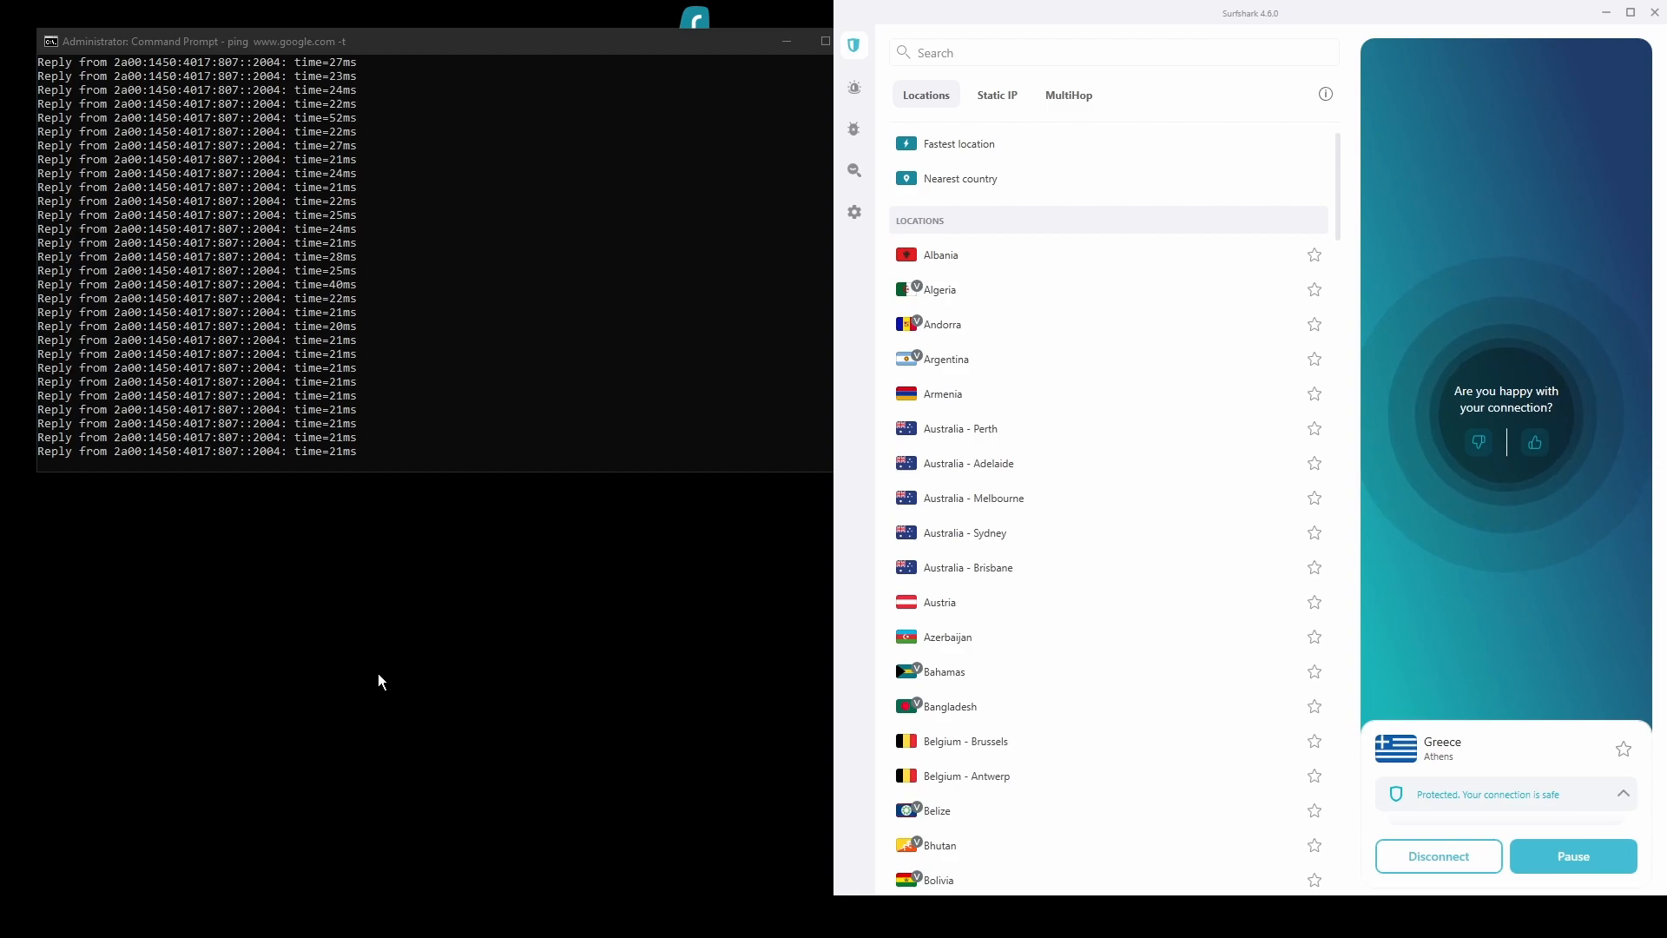
{"action": "mouse_move", "coordinate": [106, 867]}
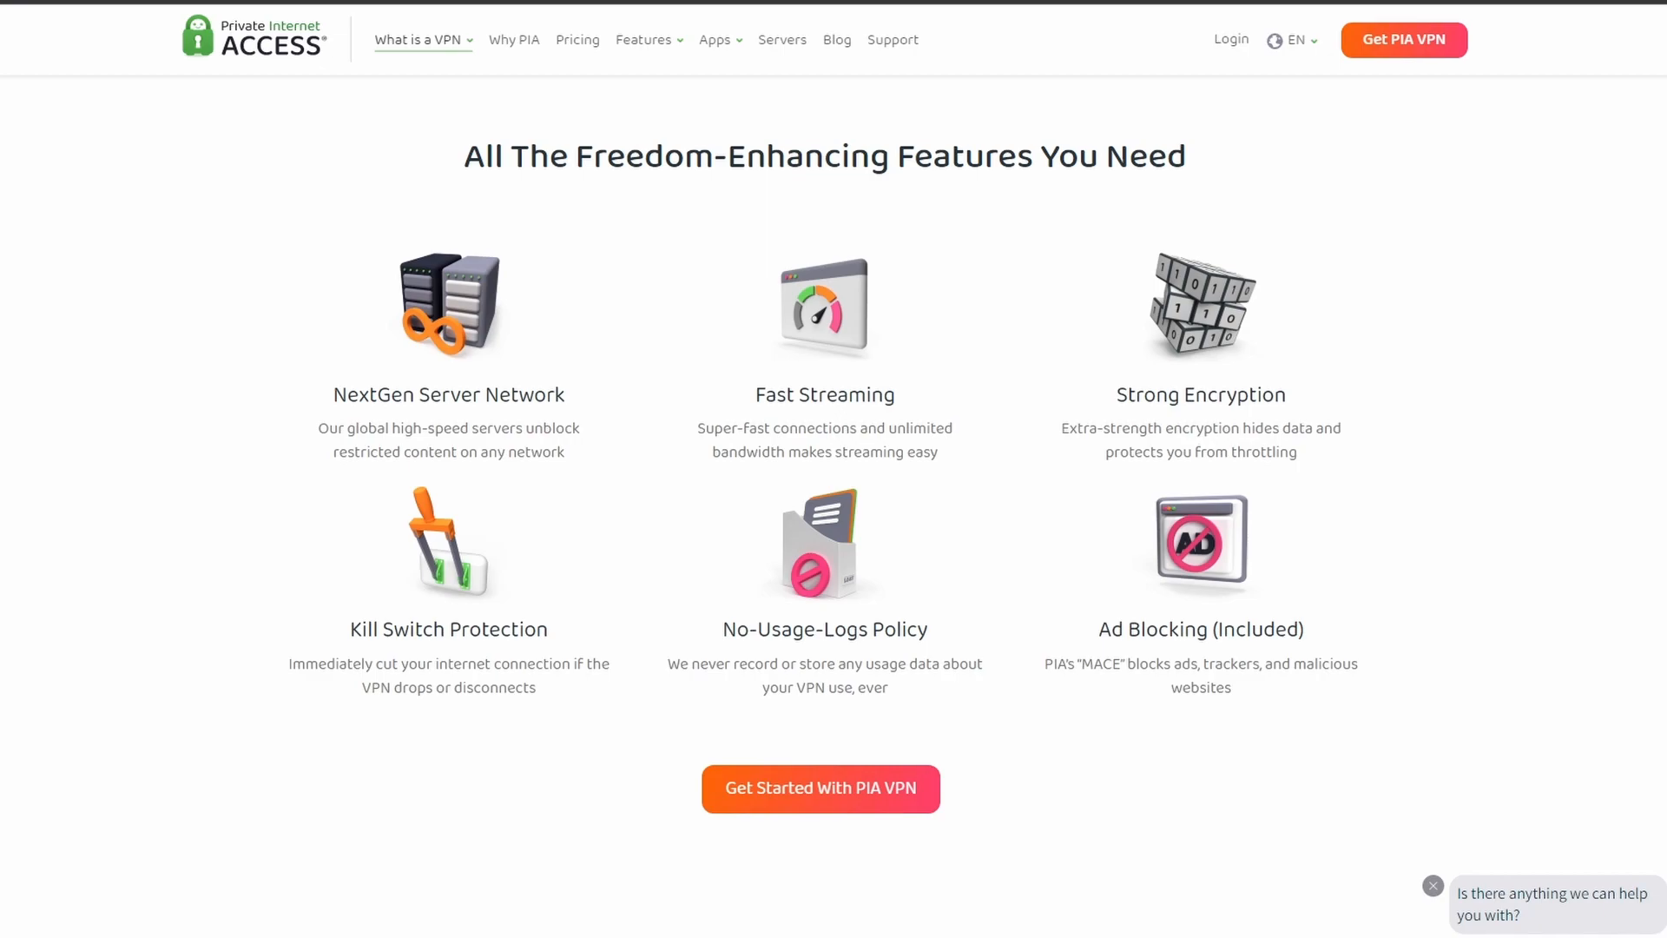
- Scroll the PIA homepage past features, reviews and pricing plans down to the FAQ
{"action": "scroll", "scroll_direction": "down", "scroll_amount": 3}
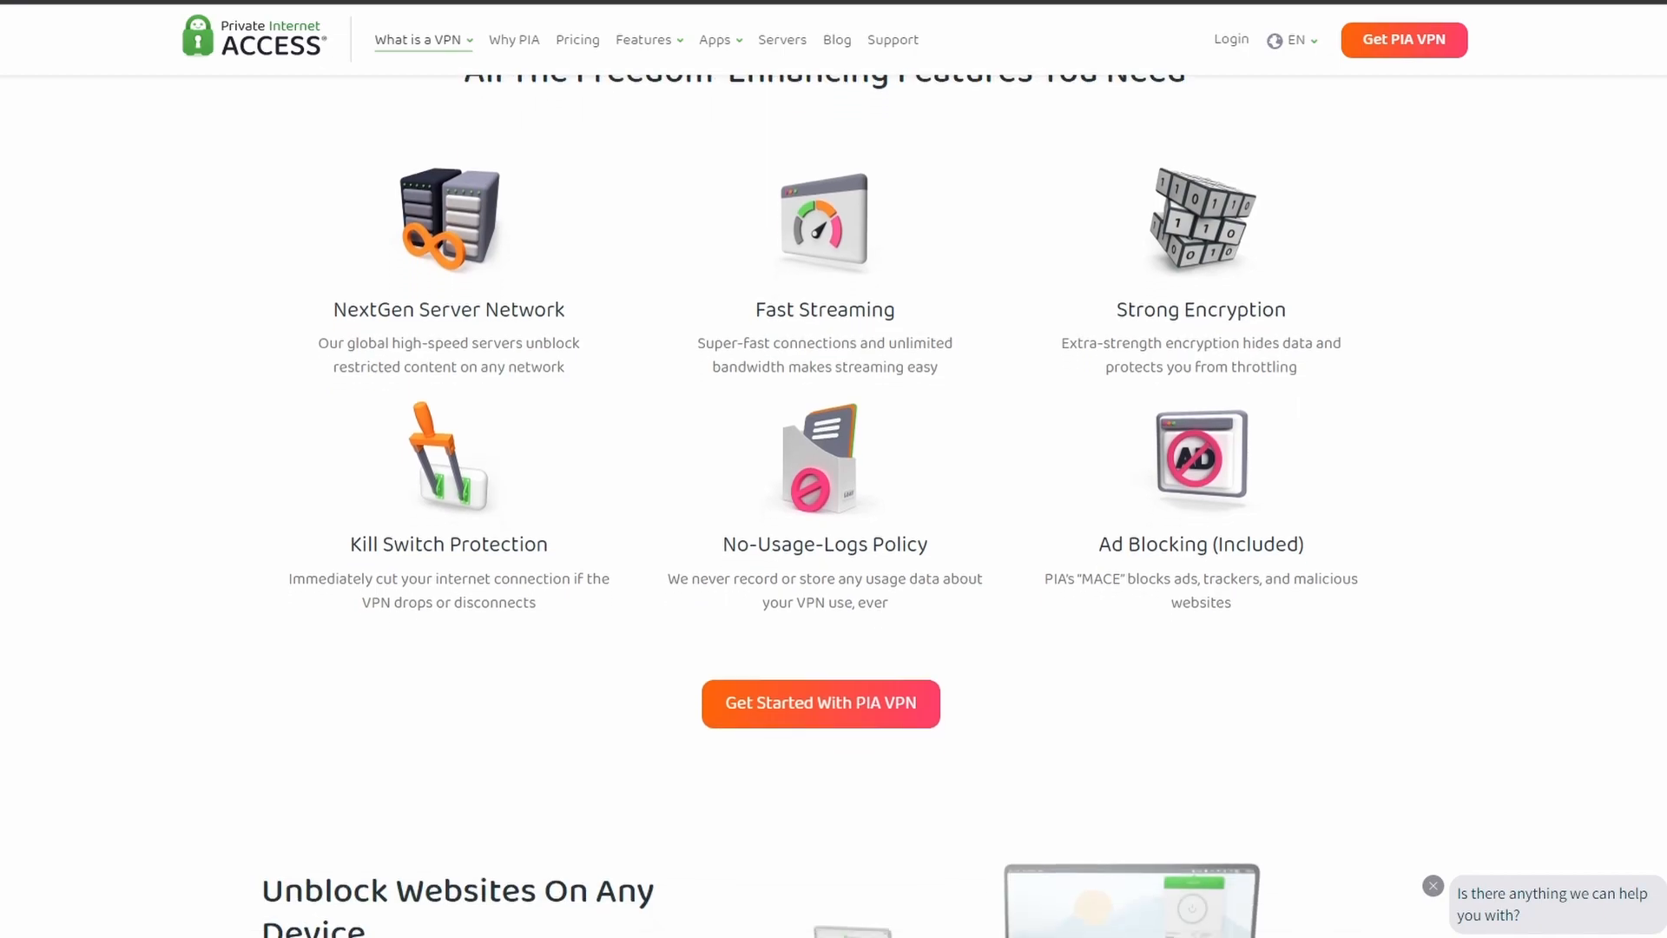
{"action": "scroll", "scroll_direction": "down", "scroll_amount": 3}
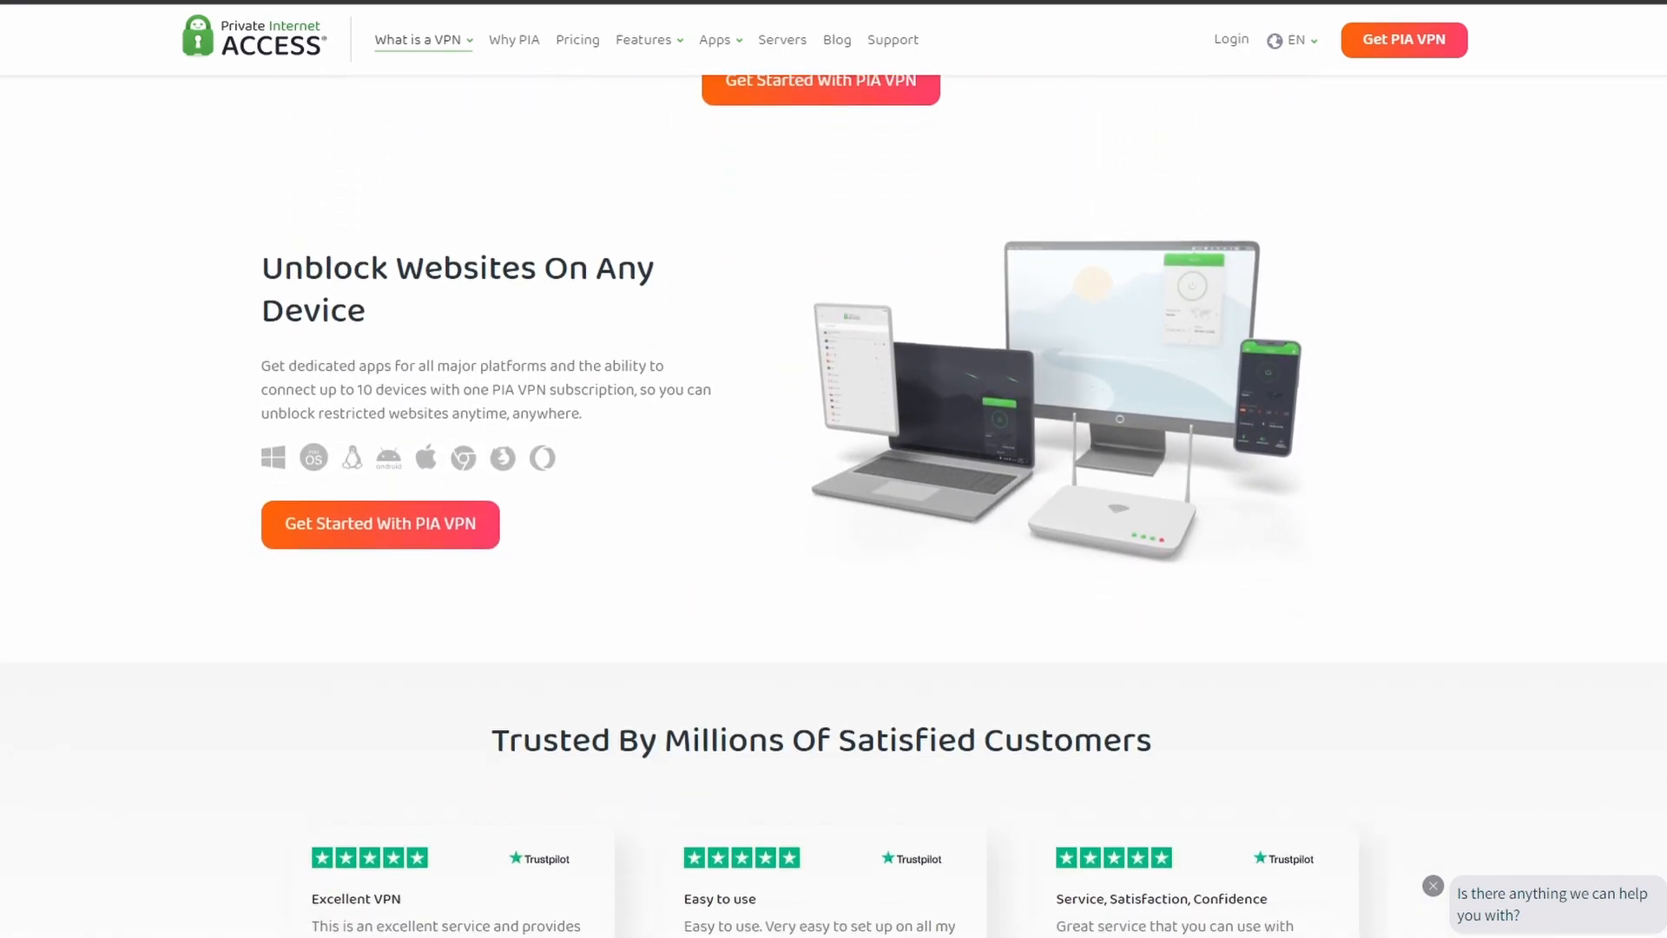
{"action": "scroll", "scroll_direction": "down", "scroll_amount": 3}
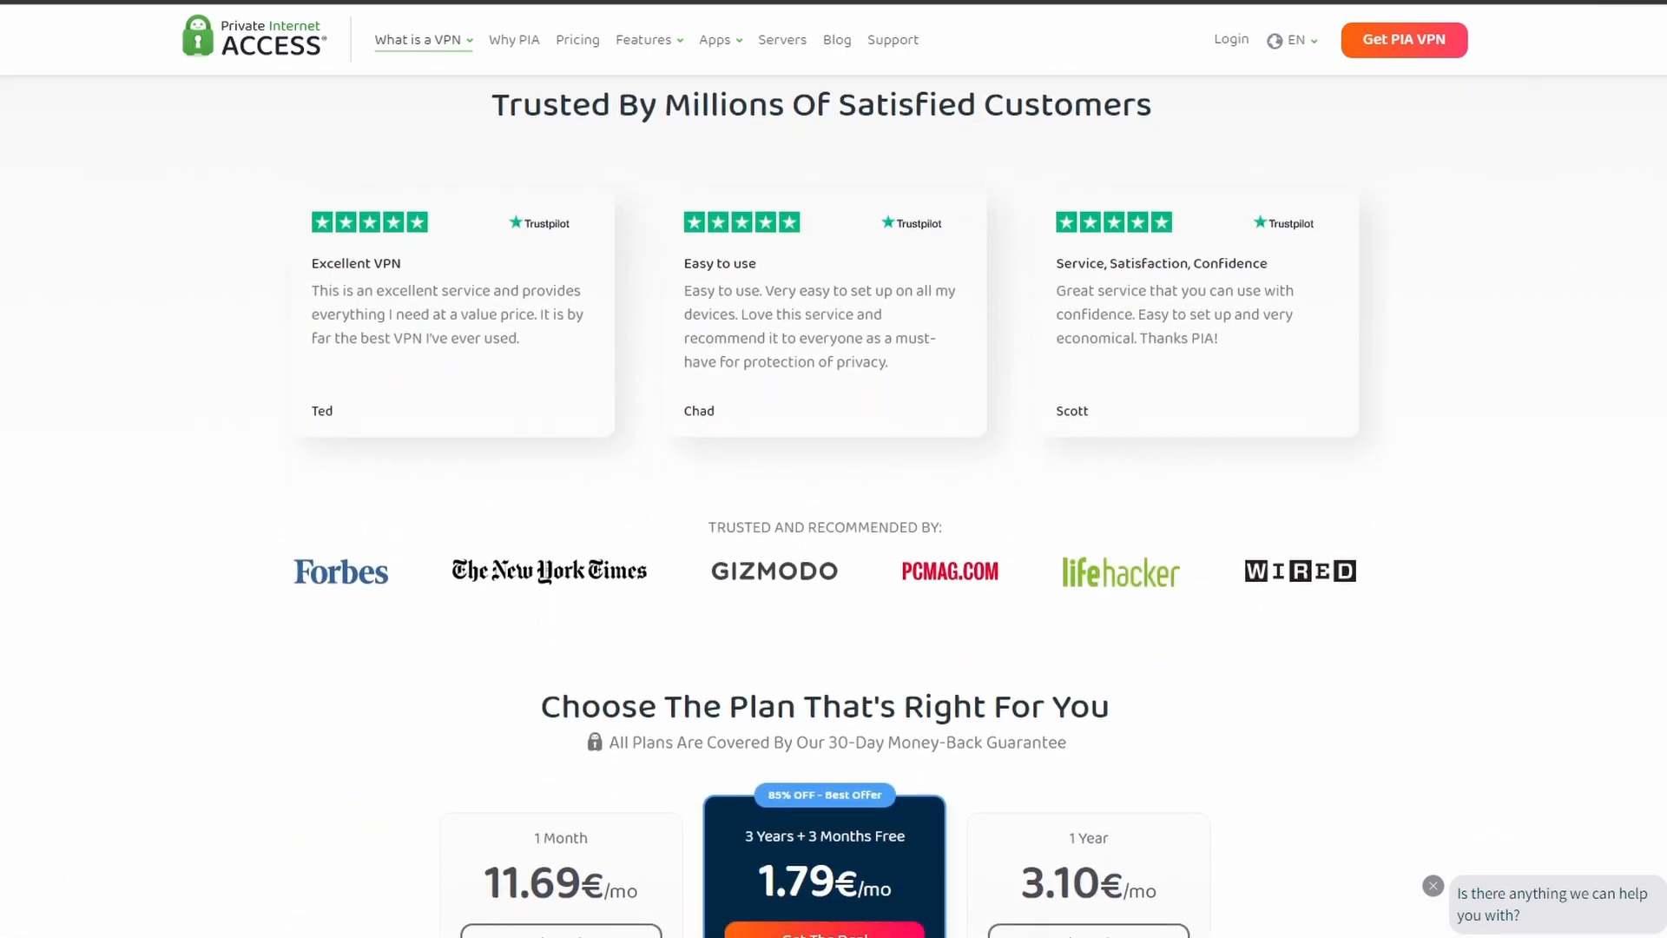
{"action": "scroll", "scroll_direction": "down", "scroll_amount": 3}
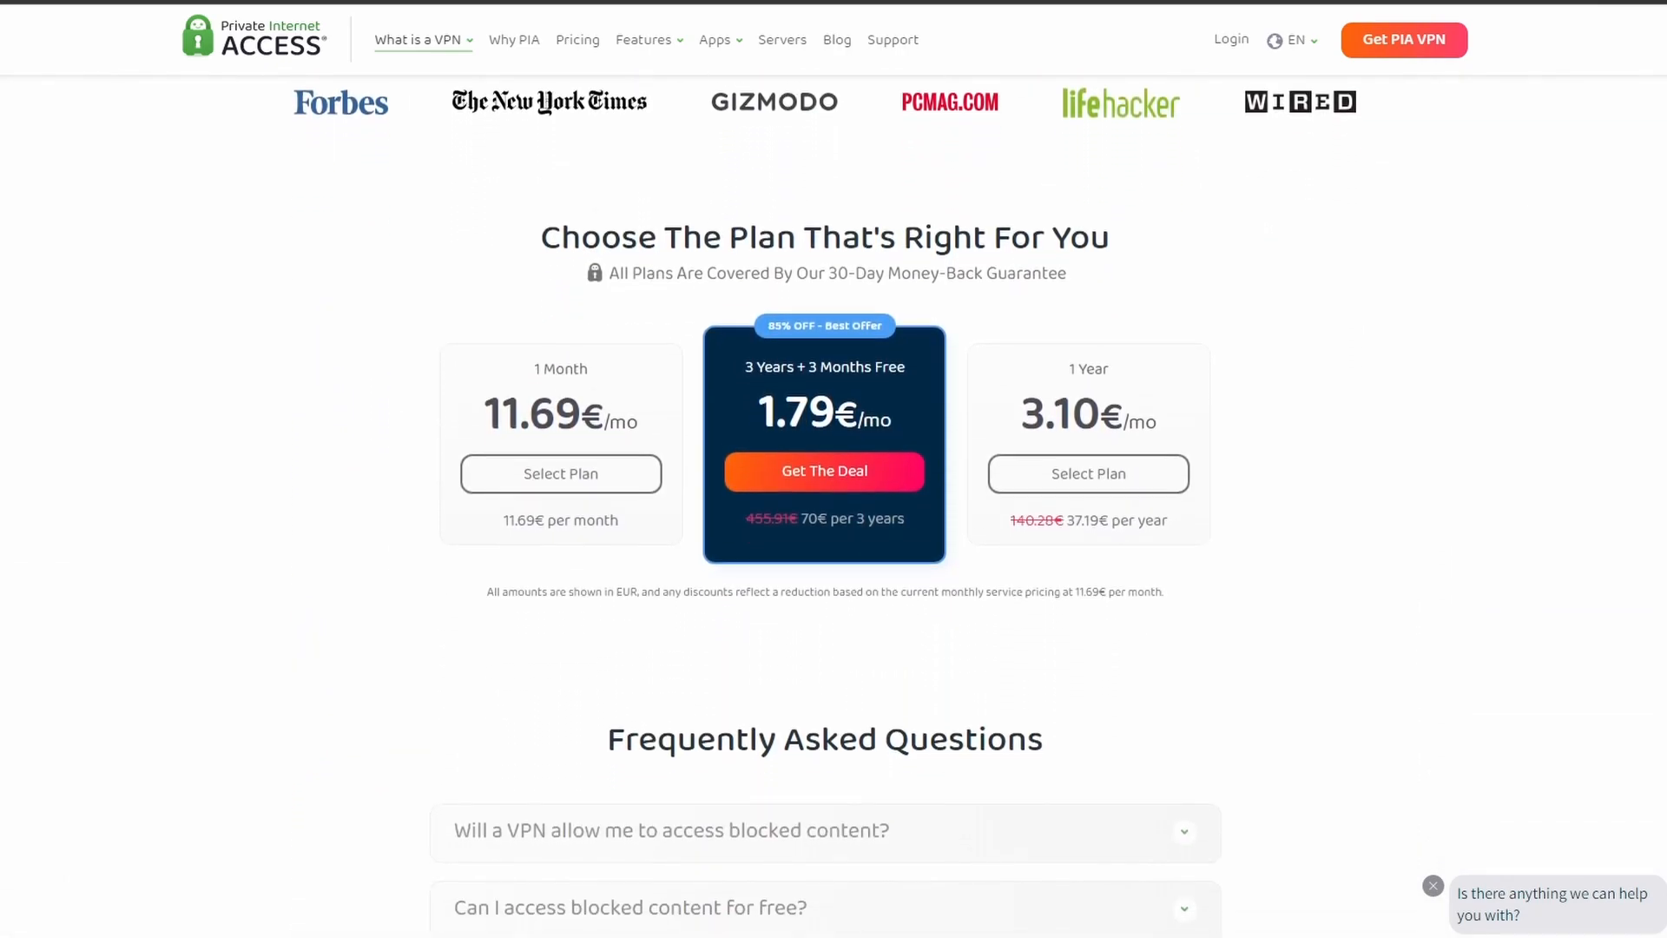
{"action": "scroll", "scroll_direction": "down", "scroll_amount": 3}
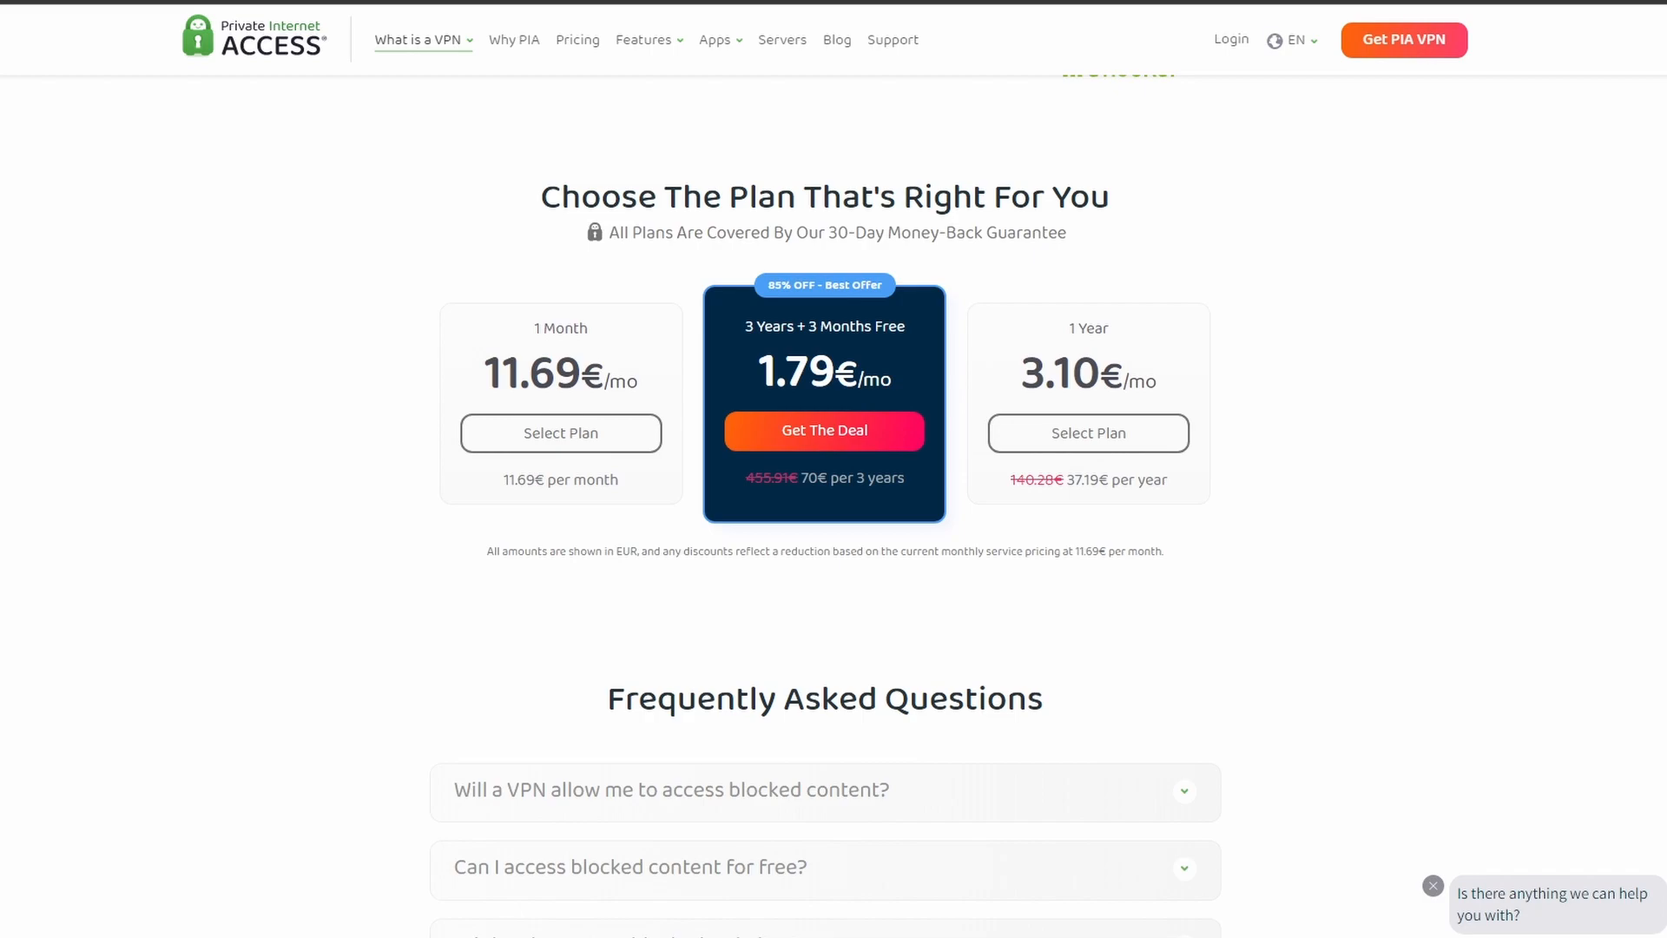
{"action": "scroll", "scroll_direction": "down", "scroll_amount": 3}
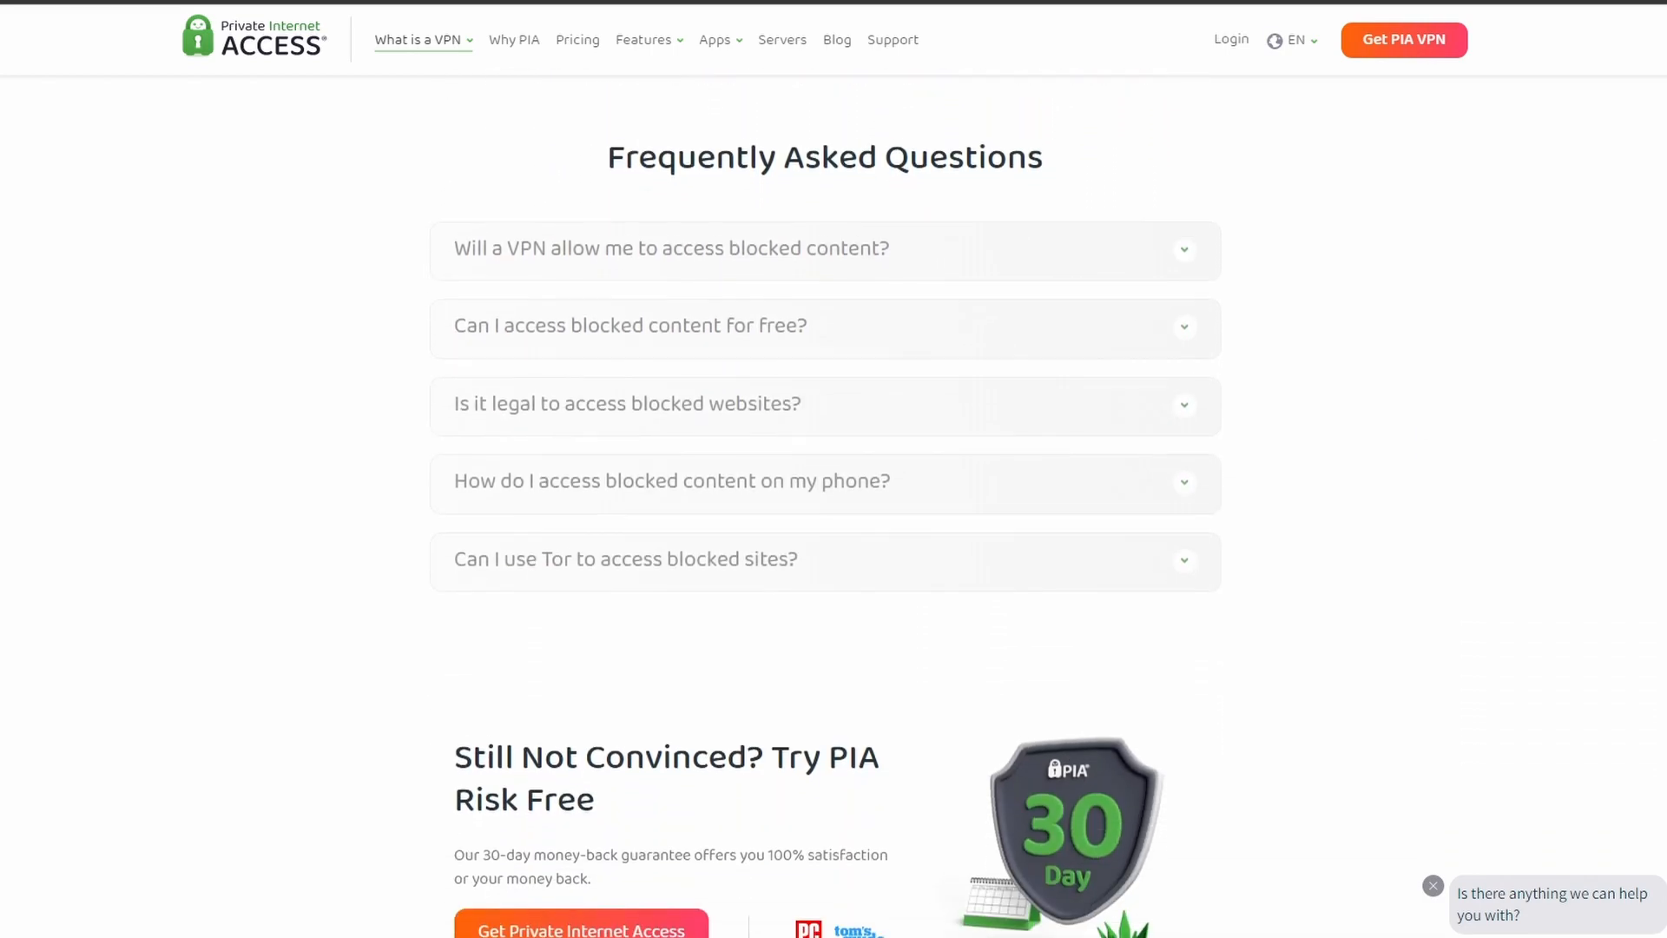
{"action": "scroll", "scroll_direction": "down", "scroll_amount": 3}
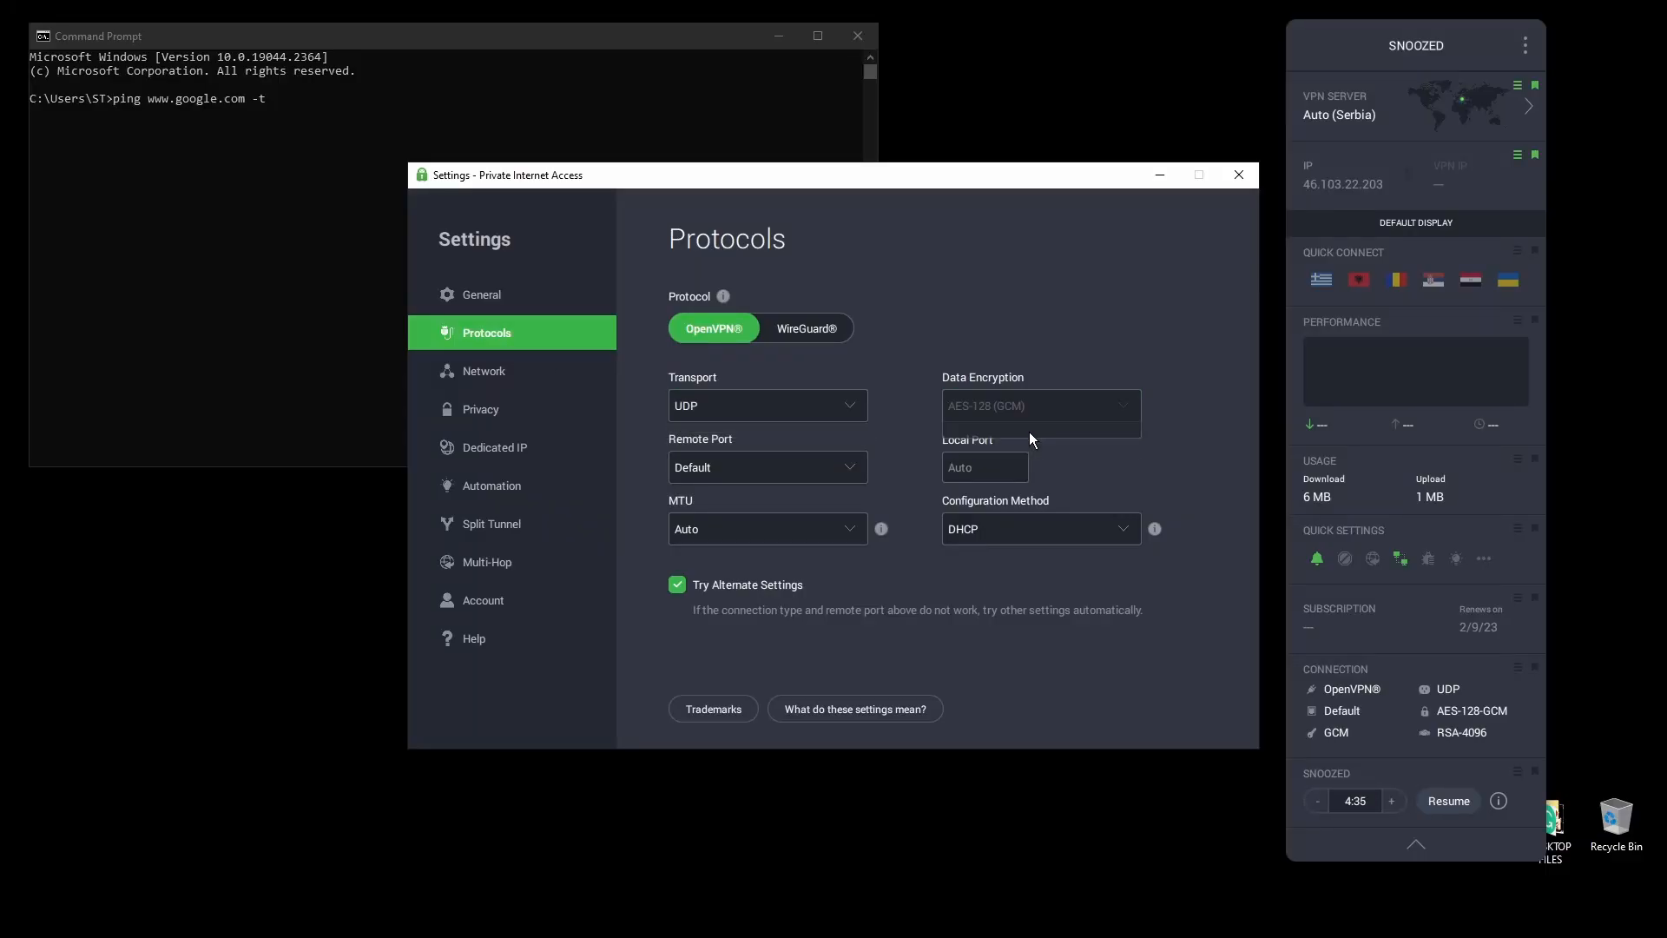
- Browse PIA's Network, Privacy, Dedicated IP and General settings pages
{"action": "left_click", "coordinate": [1039, 529]}
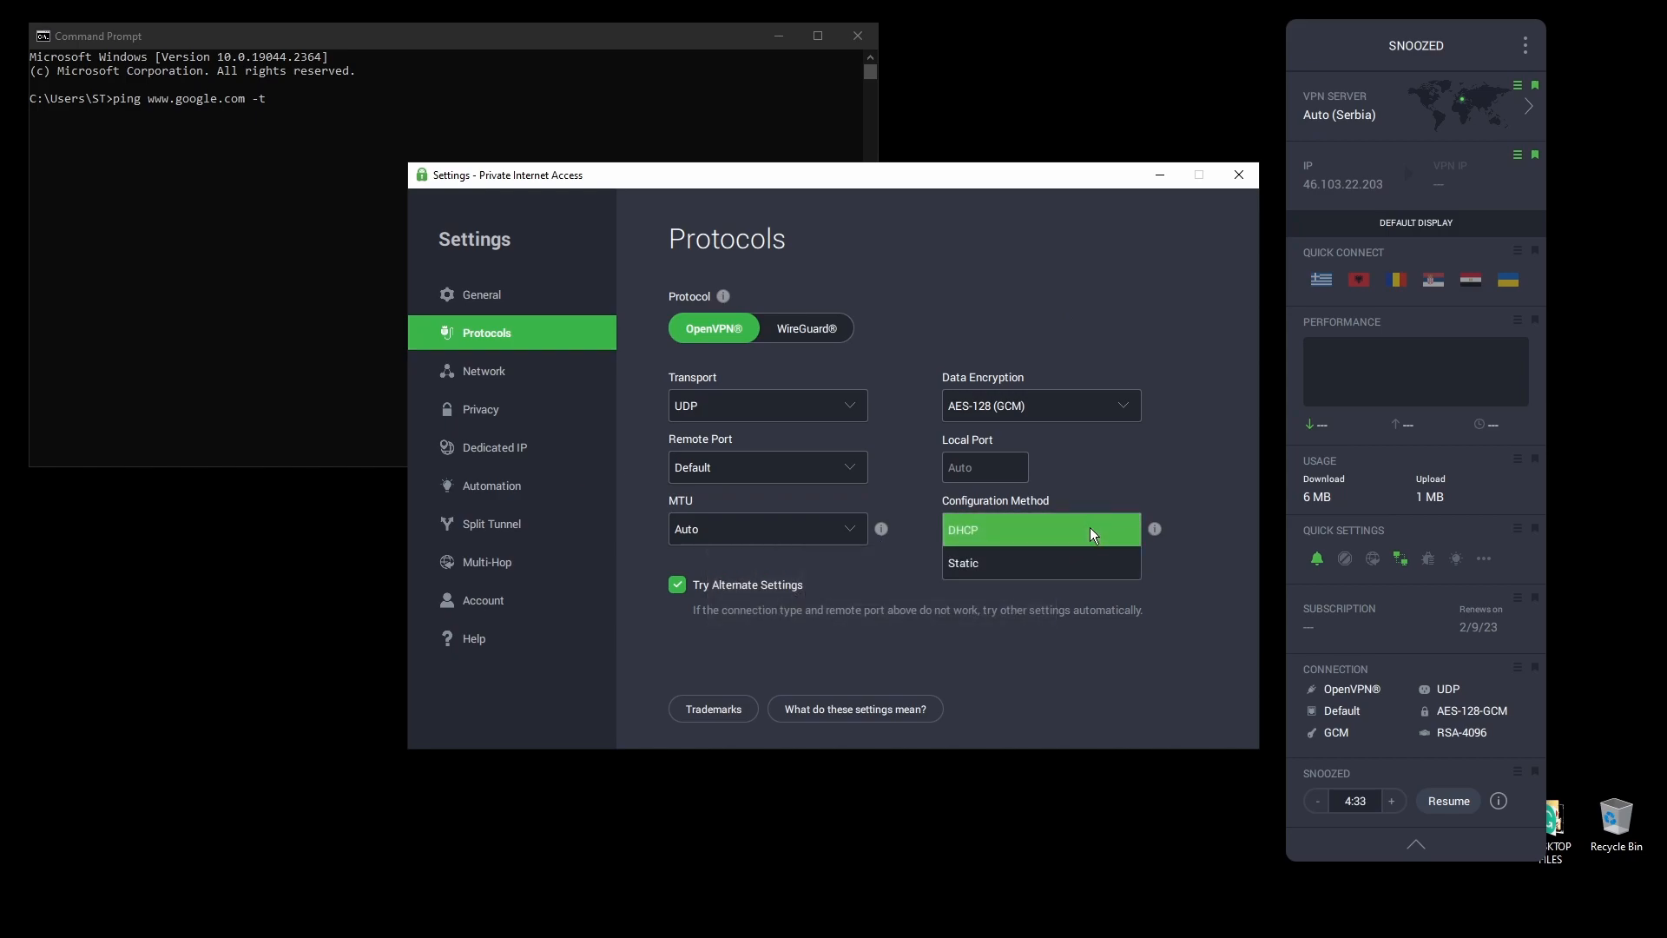
{"action": "left_click", "coordinate": [484, 369]}
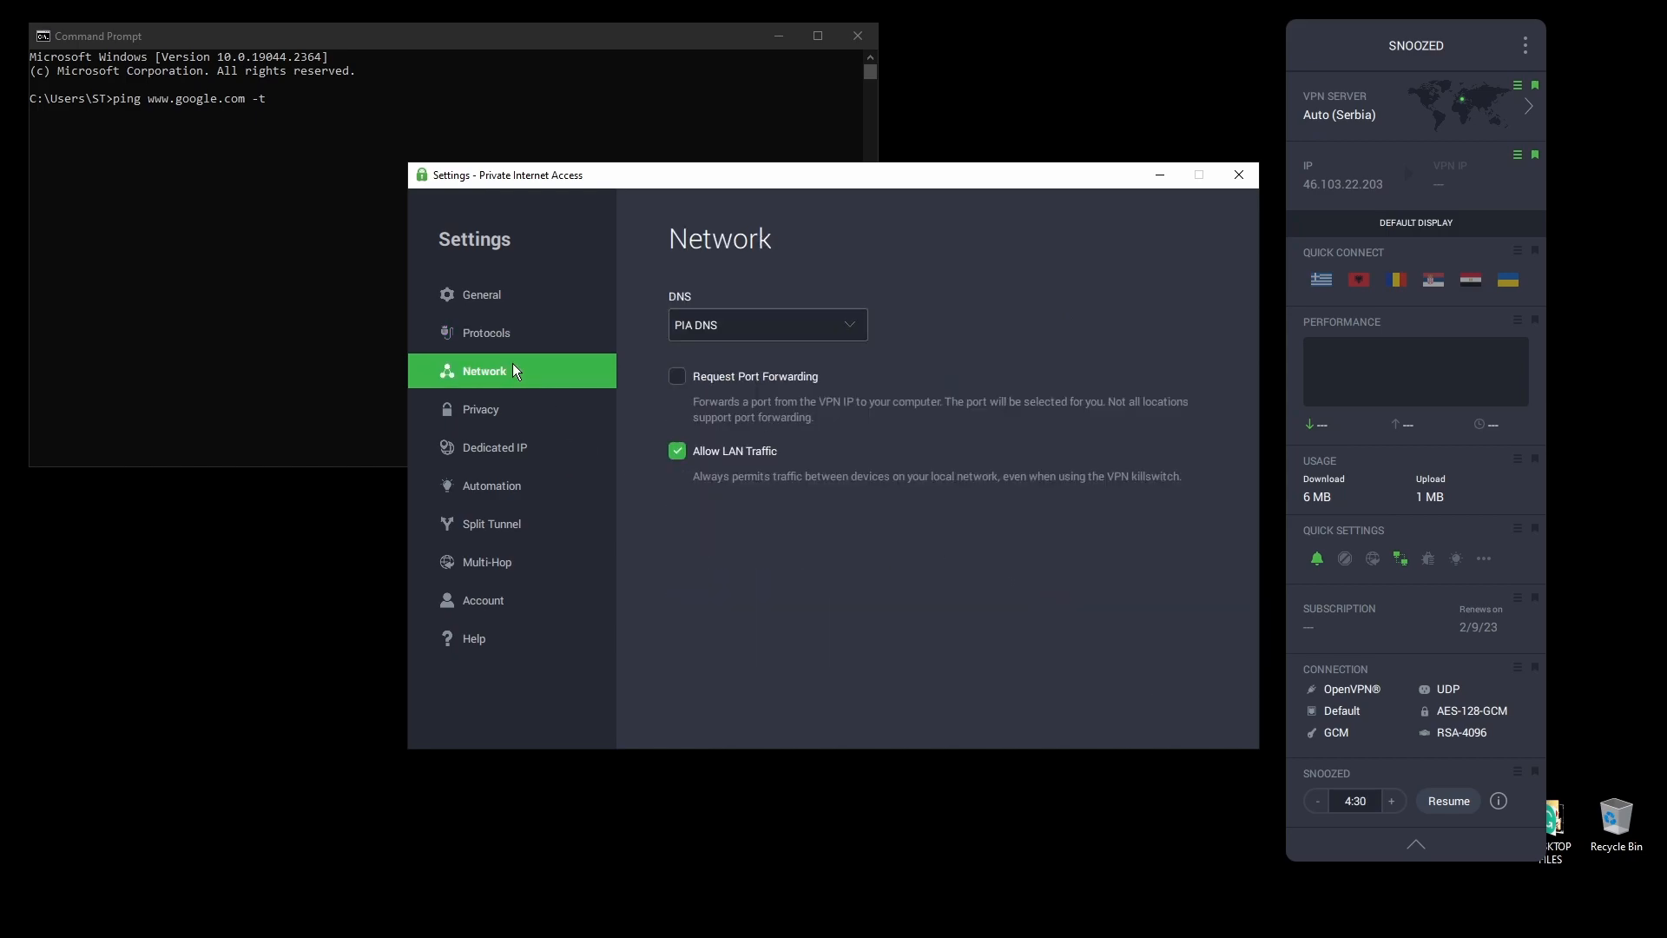
{"action": "left_click", "coordinate": [480, 409]}
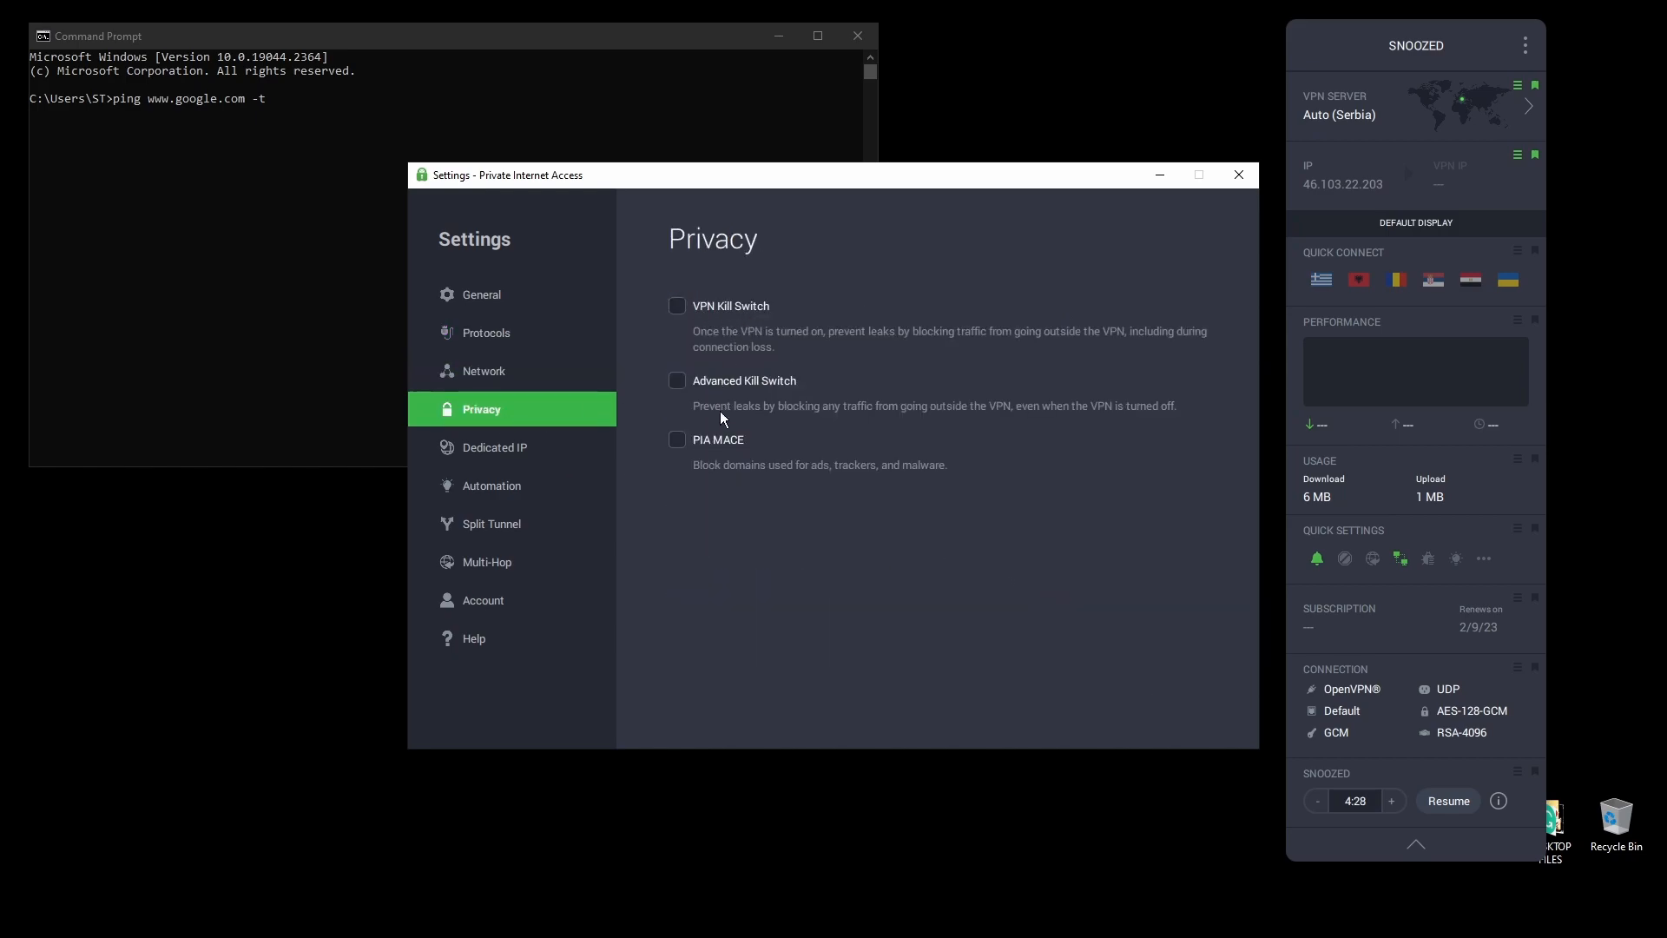
{"action": "left_click", "coordinate": [494, 446]}
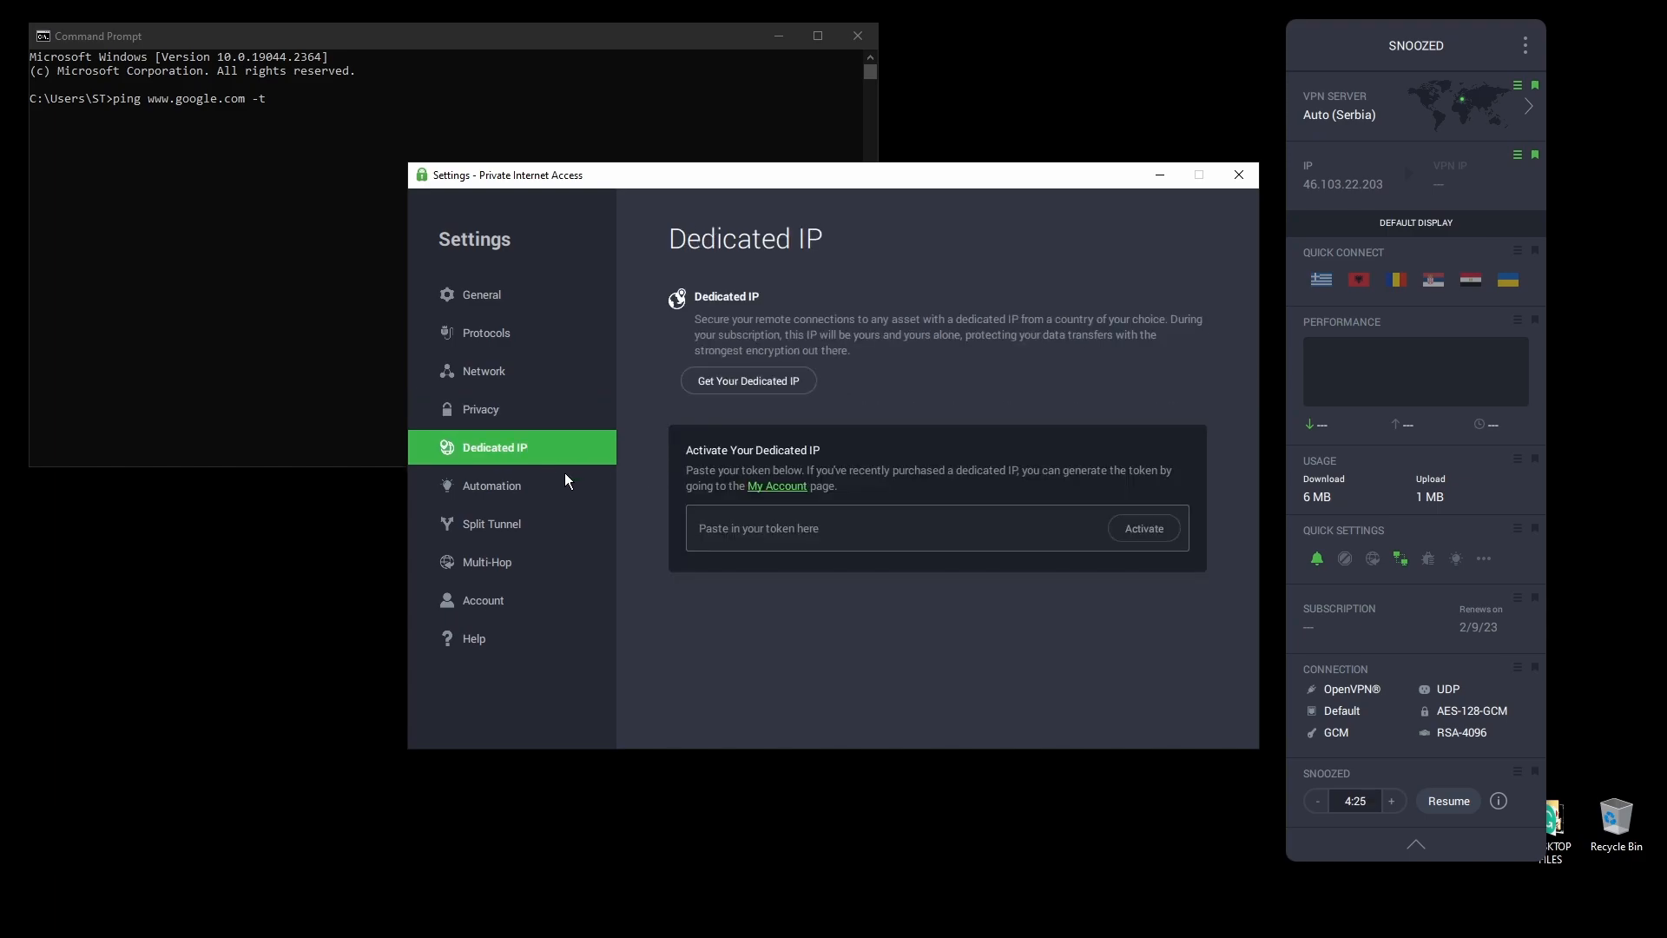
{"action": "left_click", "coordinate": [479, 294]}
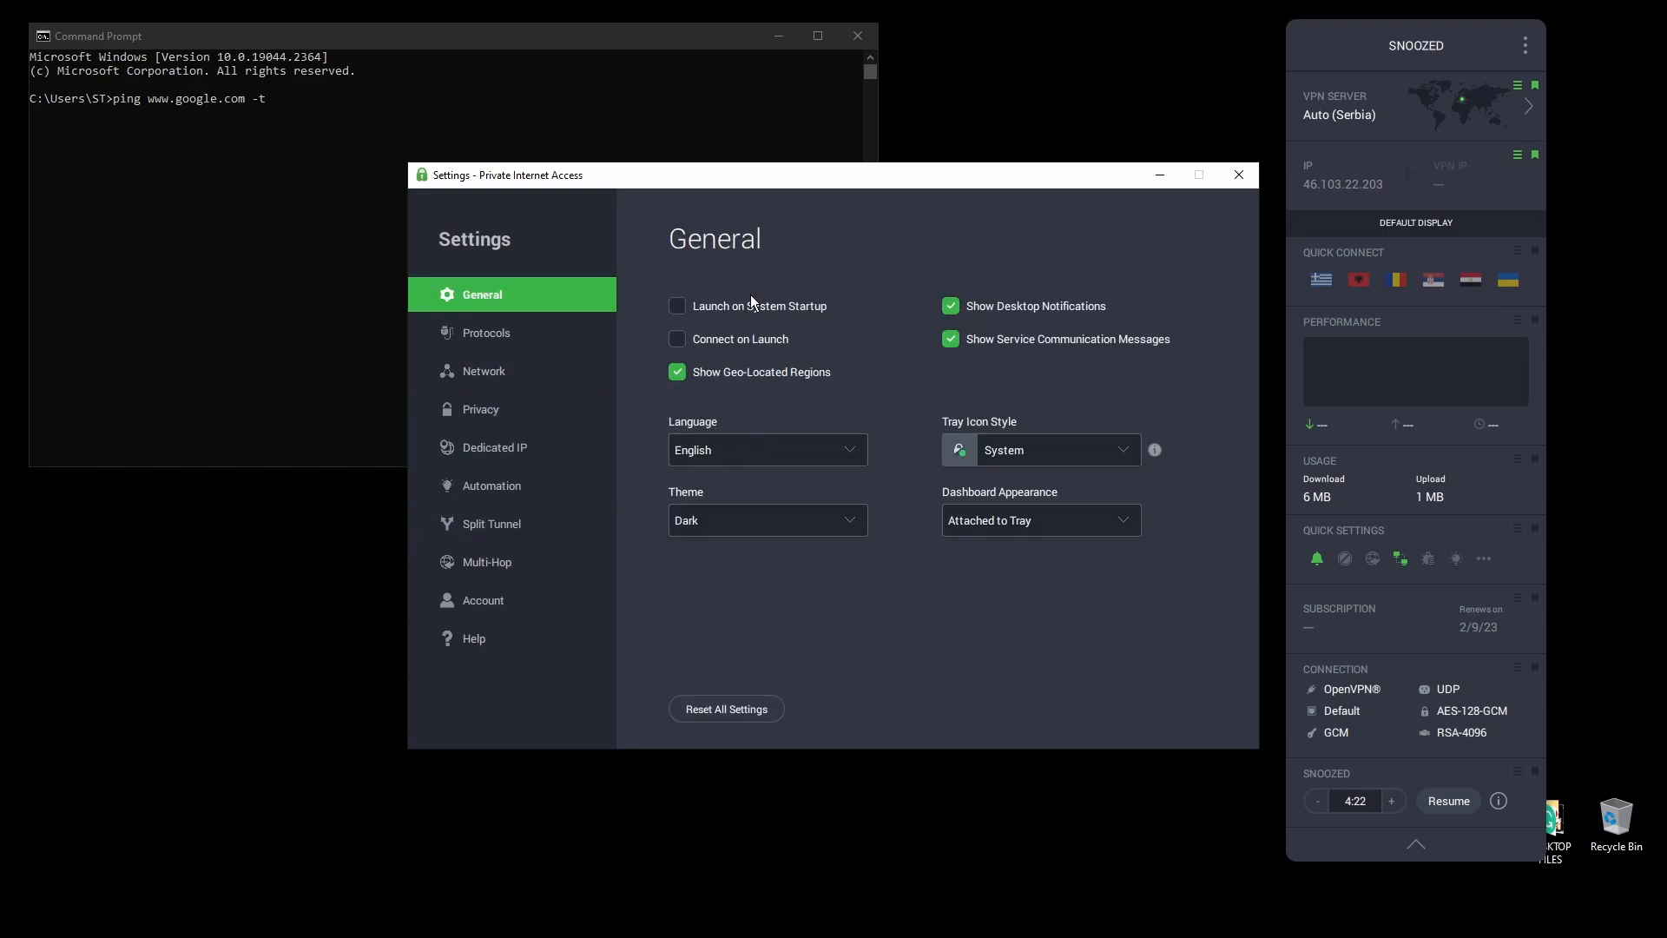
- Close PIA settings and resume the VPN, reconnecting to Auto (Serbia)
{"action": "left_click", "coordinate": [1236, 174]}
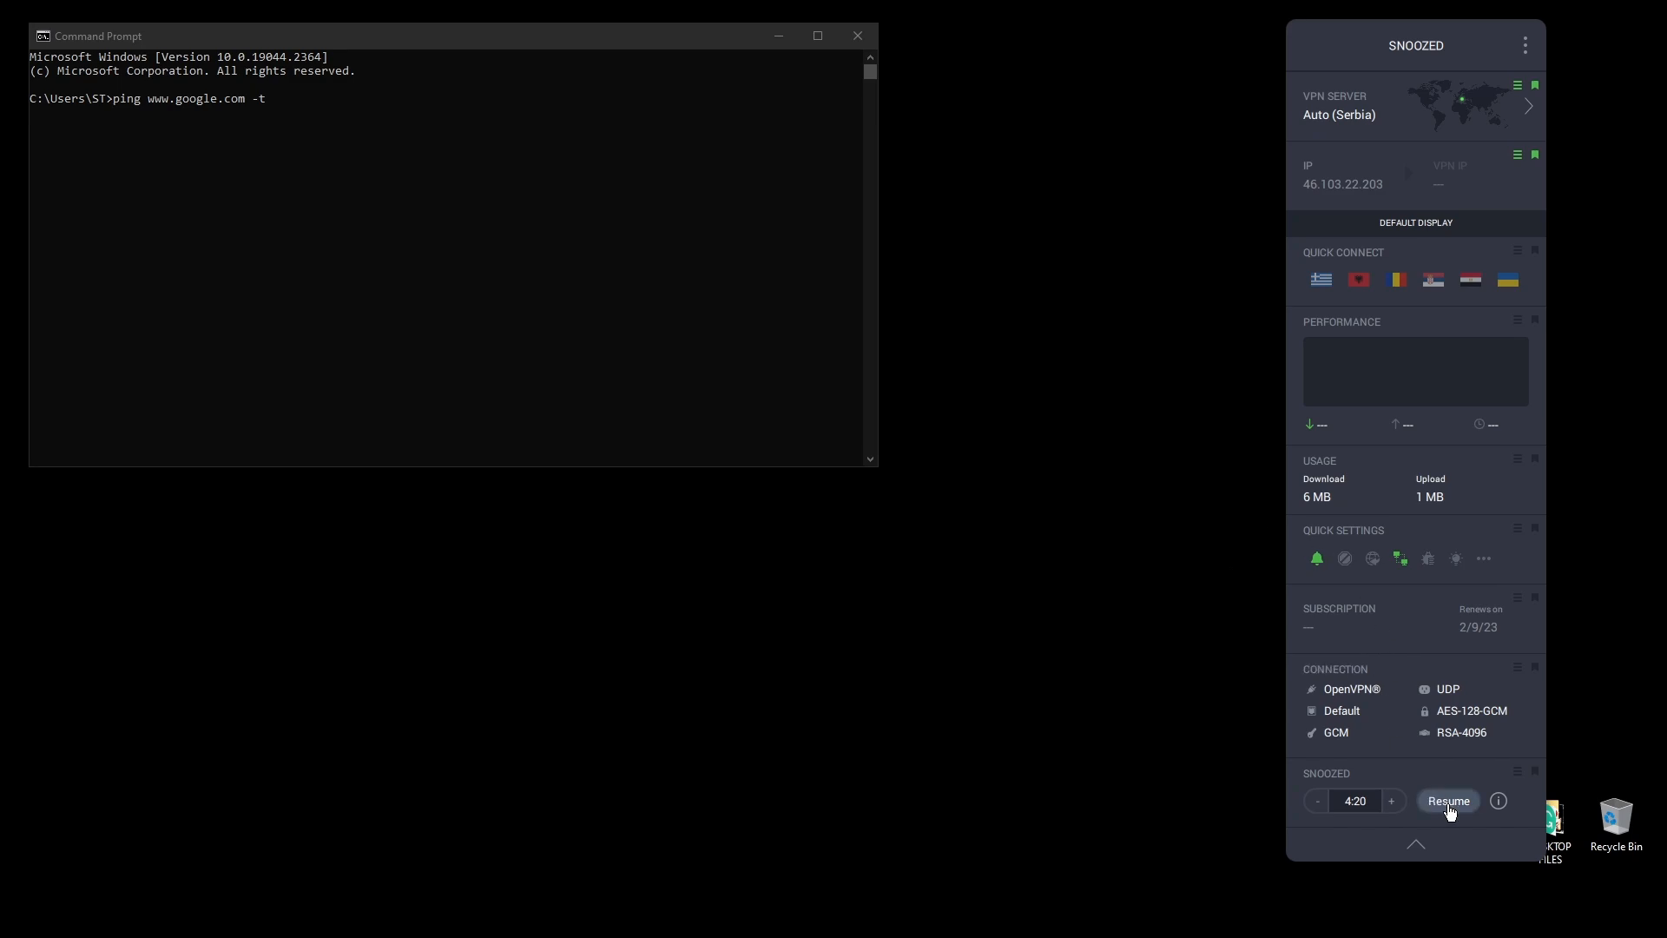
{"action": "left_click", "coordinate": [1448, 801]}
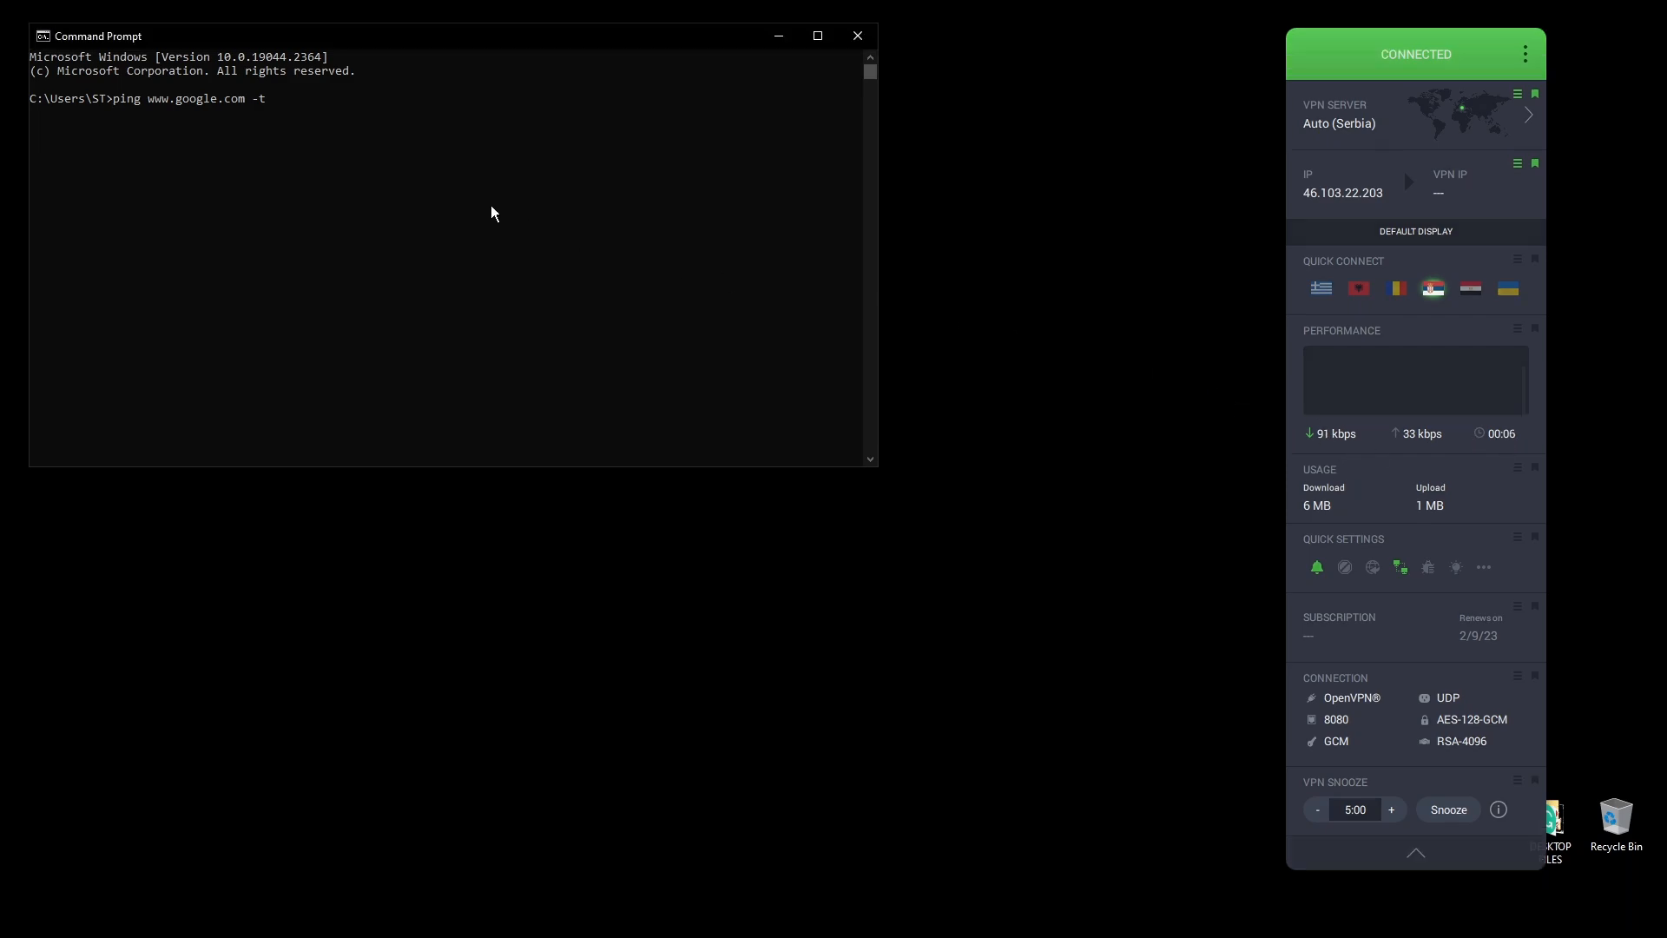
{"action": "key", "text": "Return"}
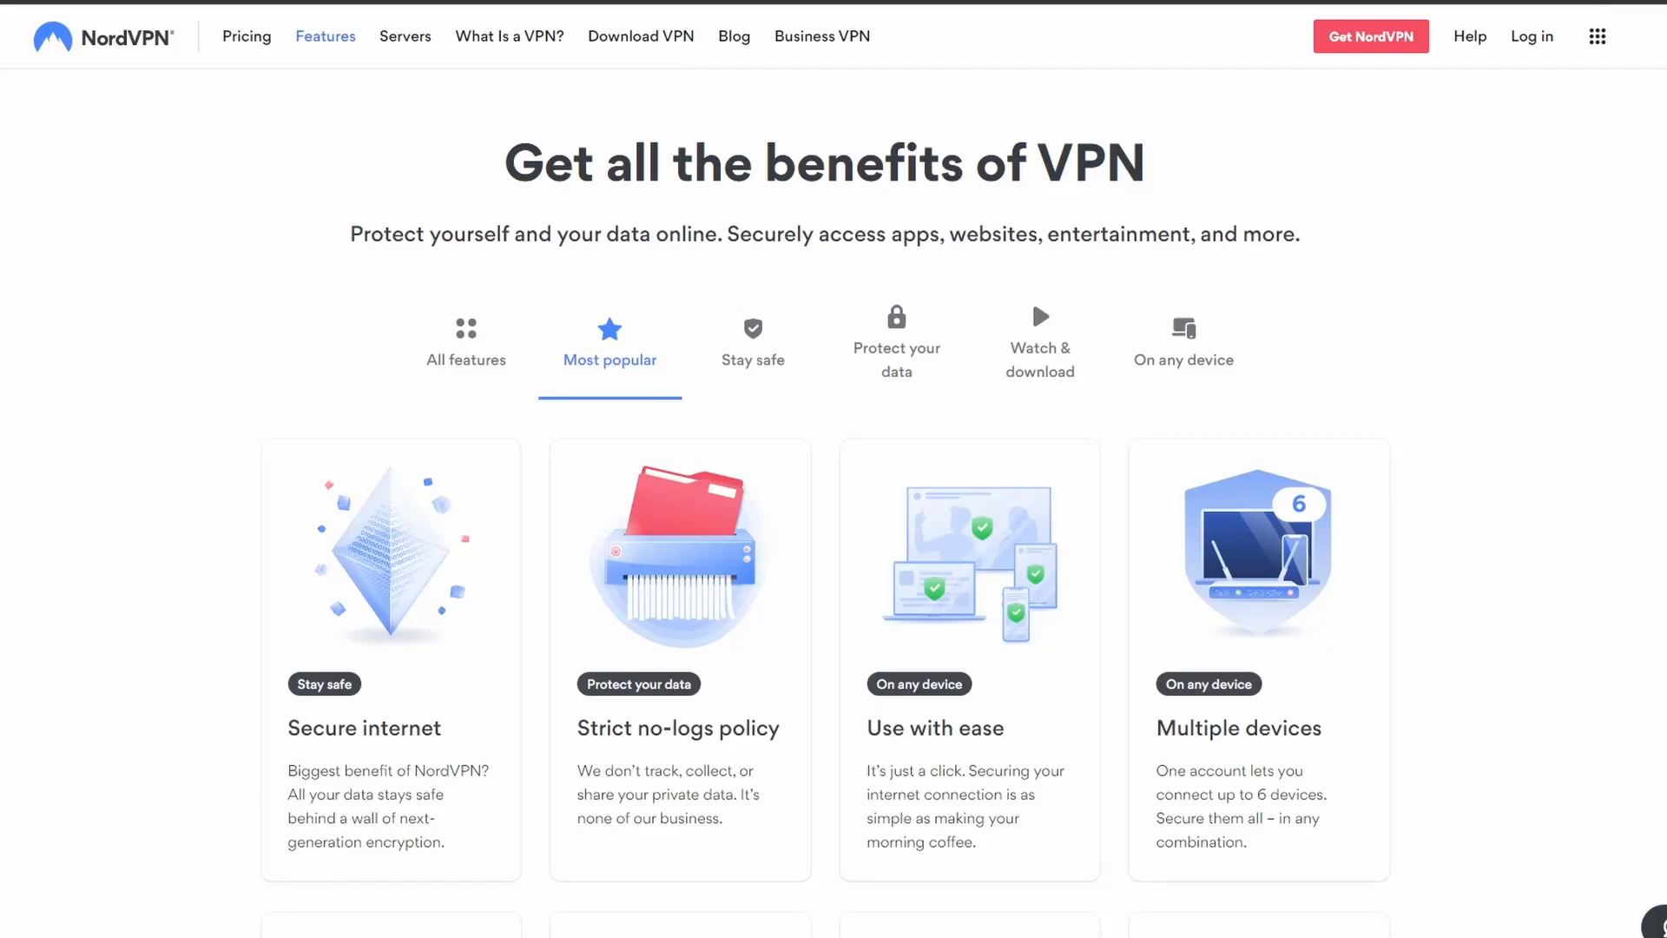
{"action": "scroll", "scroll_direction": "down", "scroll_amount": 3}
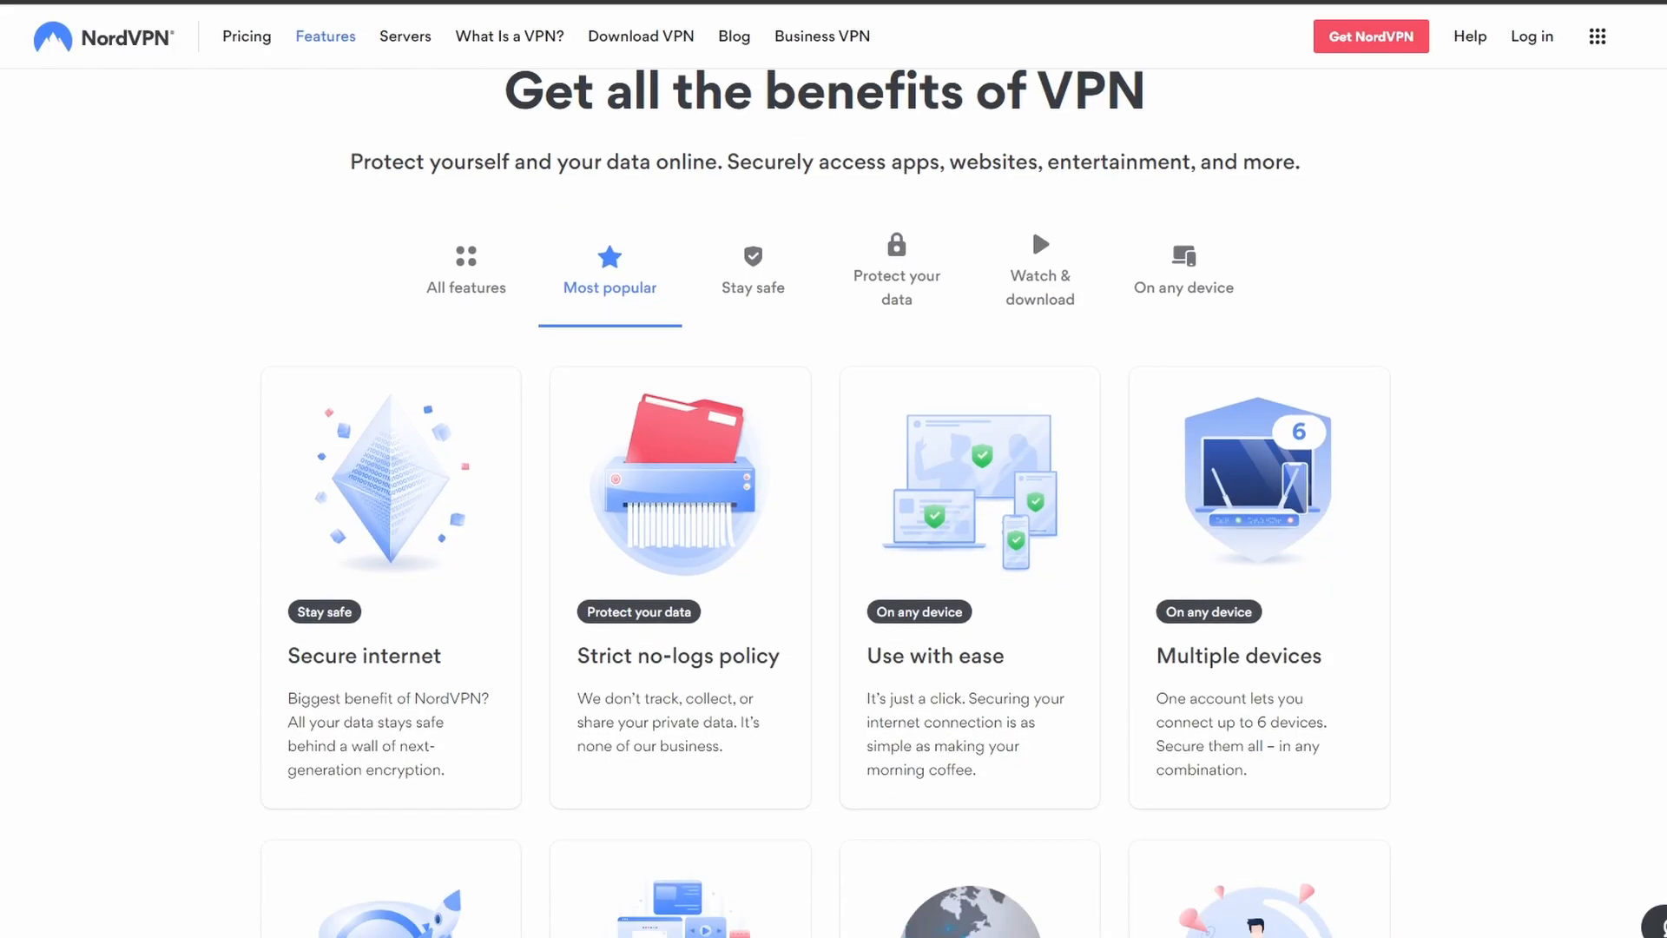
{"action": "scroll", "scroll_direction": "down", "scroll_amount": 3}
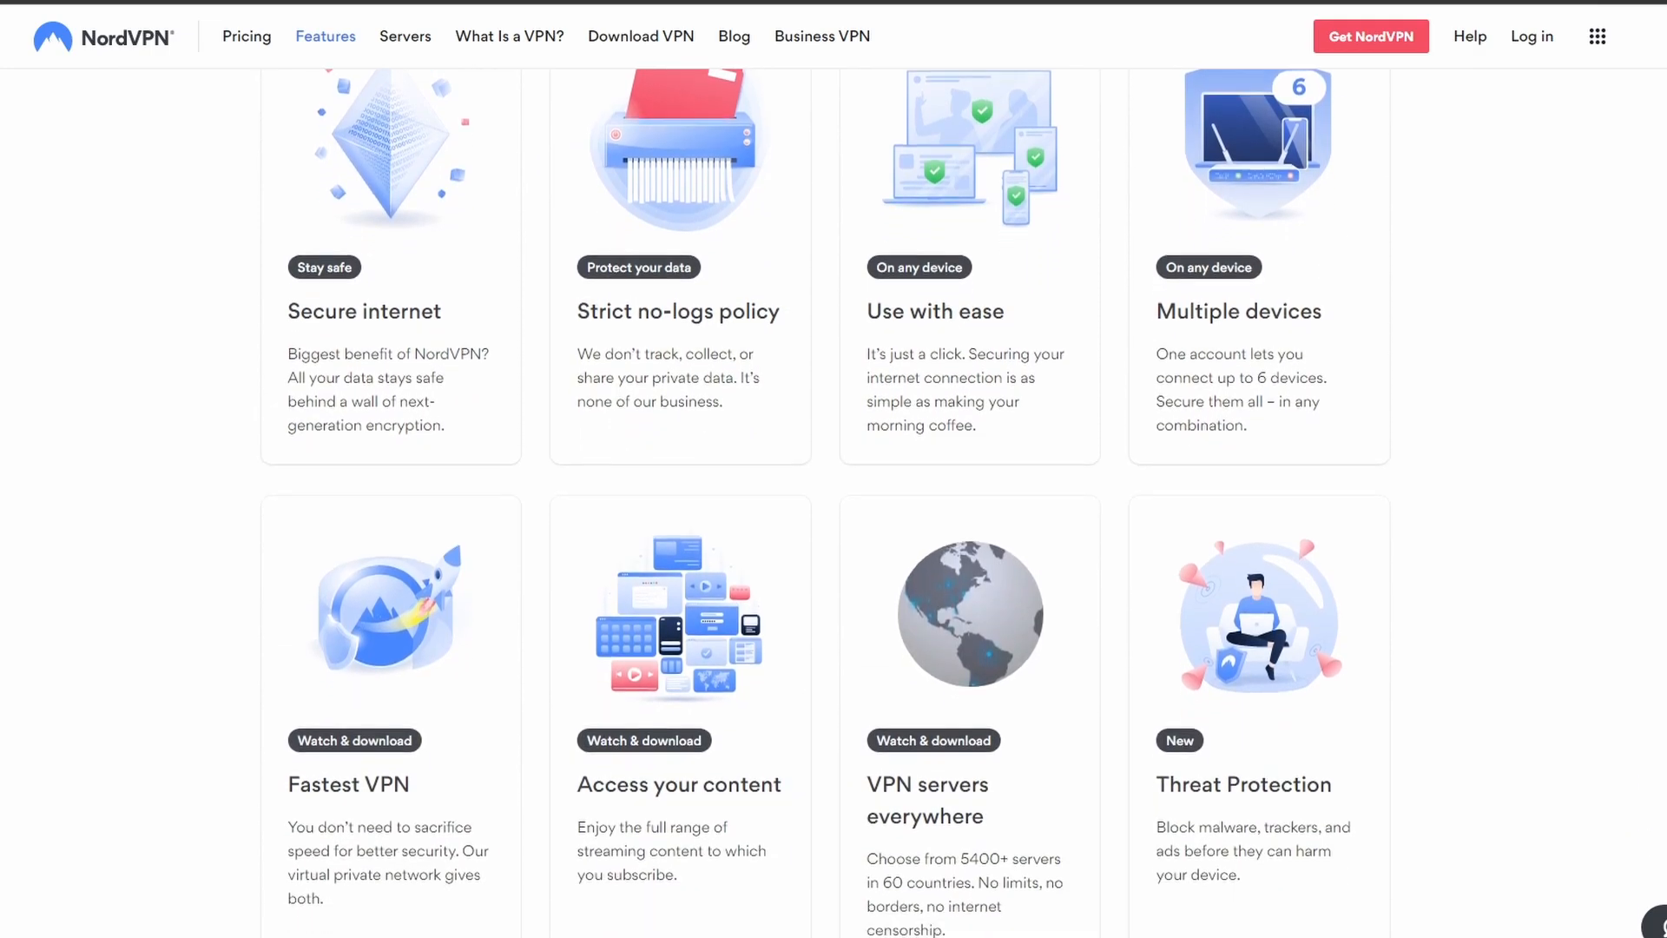
{"action": "scroll", "scroll_direction": "down", "scroll_amount": 3}
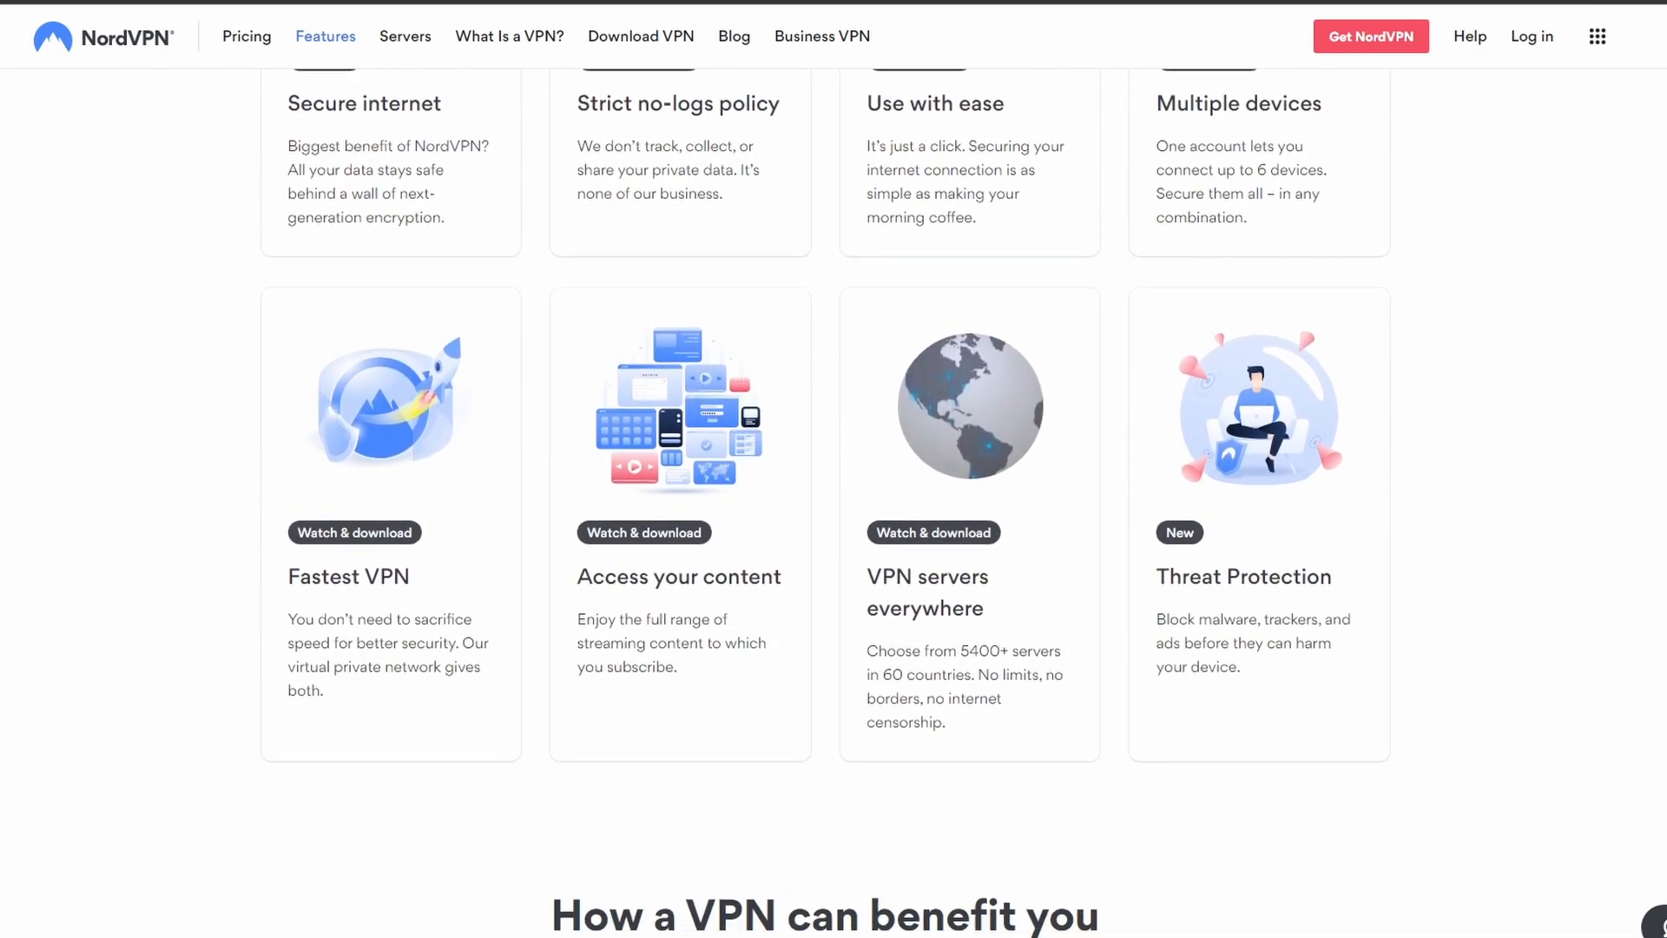
{"action": "scroll", "scroll_direction": "down", "scroll_amount": 3}
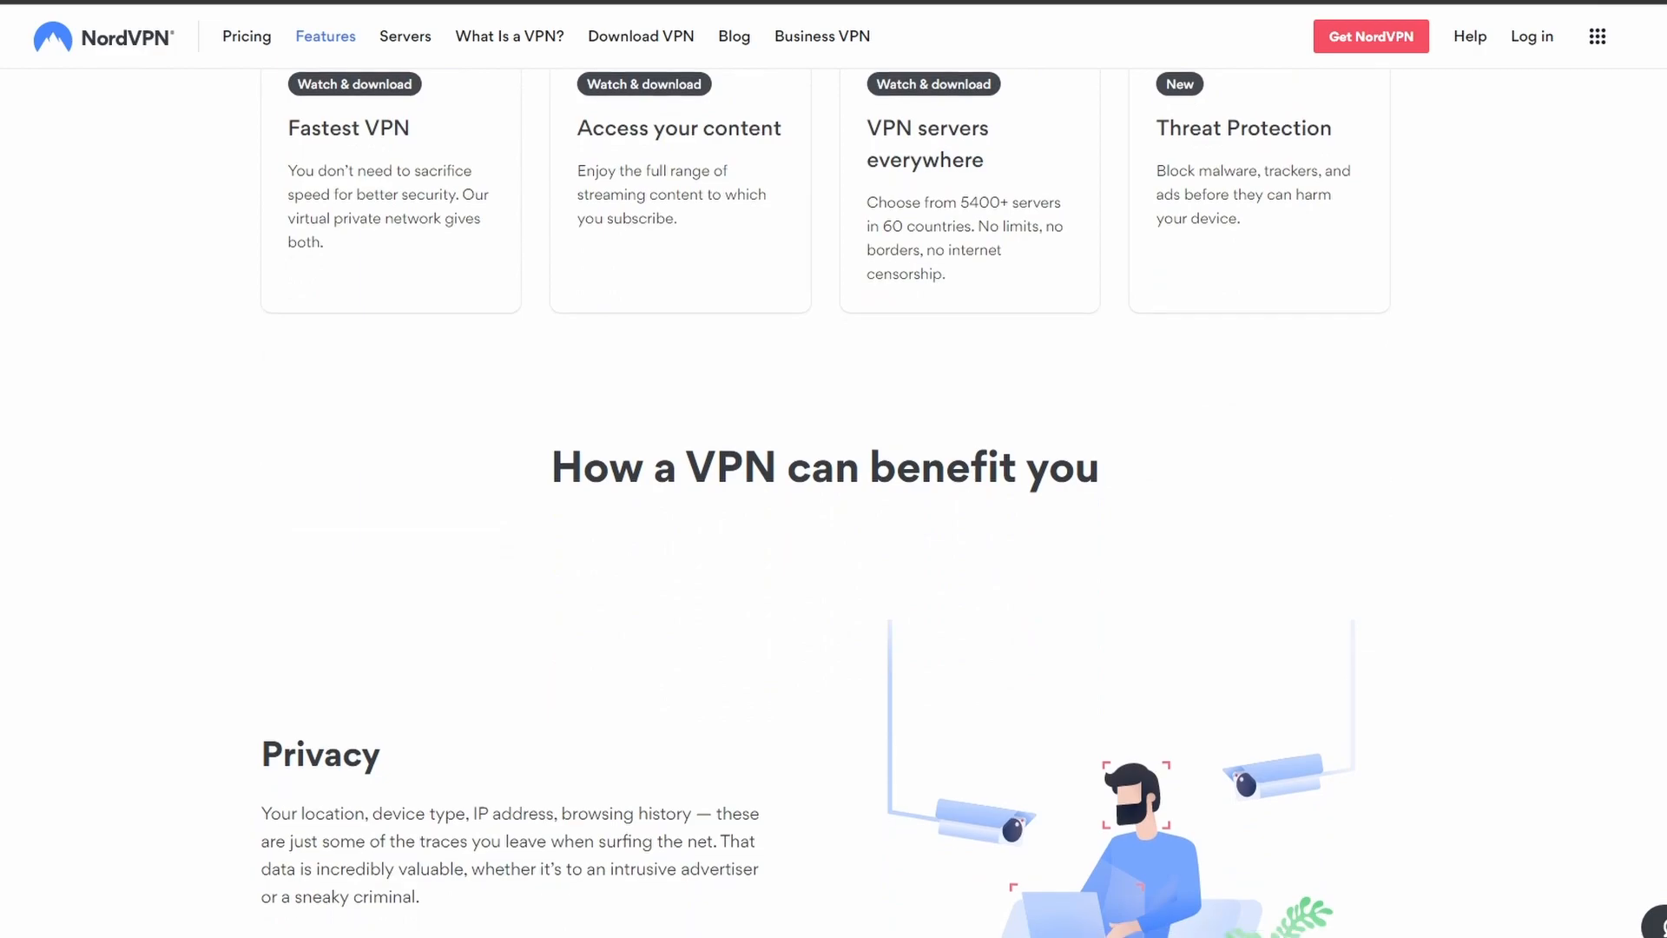
{"action": "scroll", "scroll_direction": "down", "scroll_amount": 3}
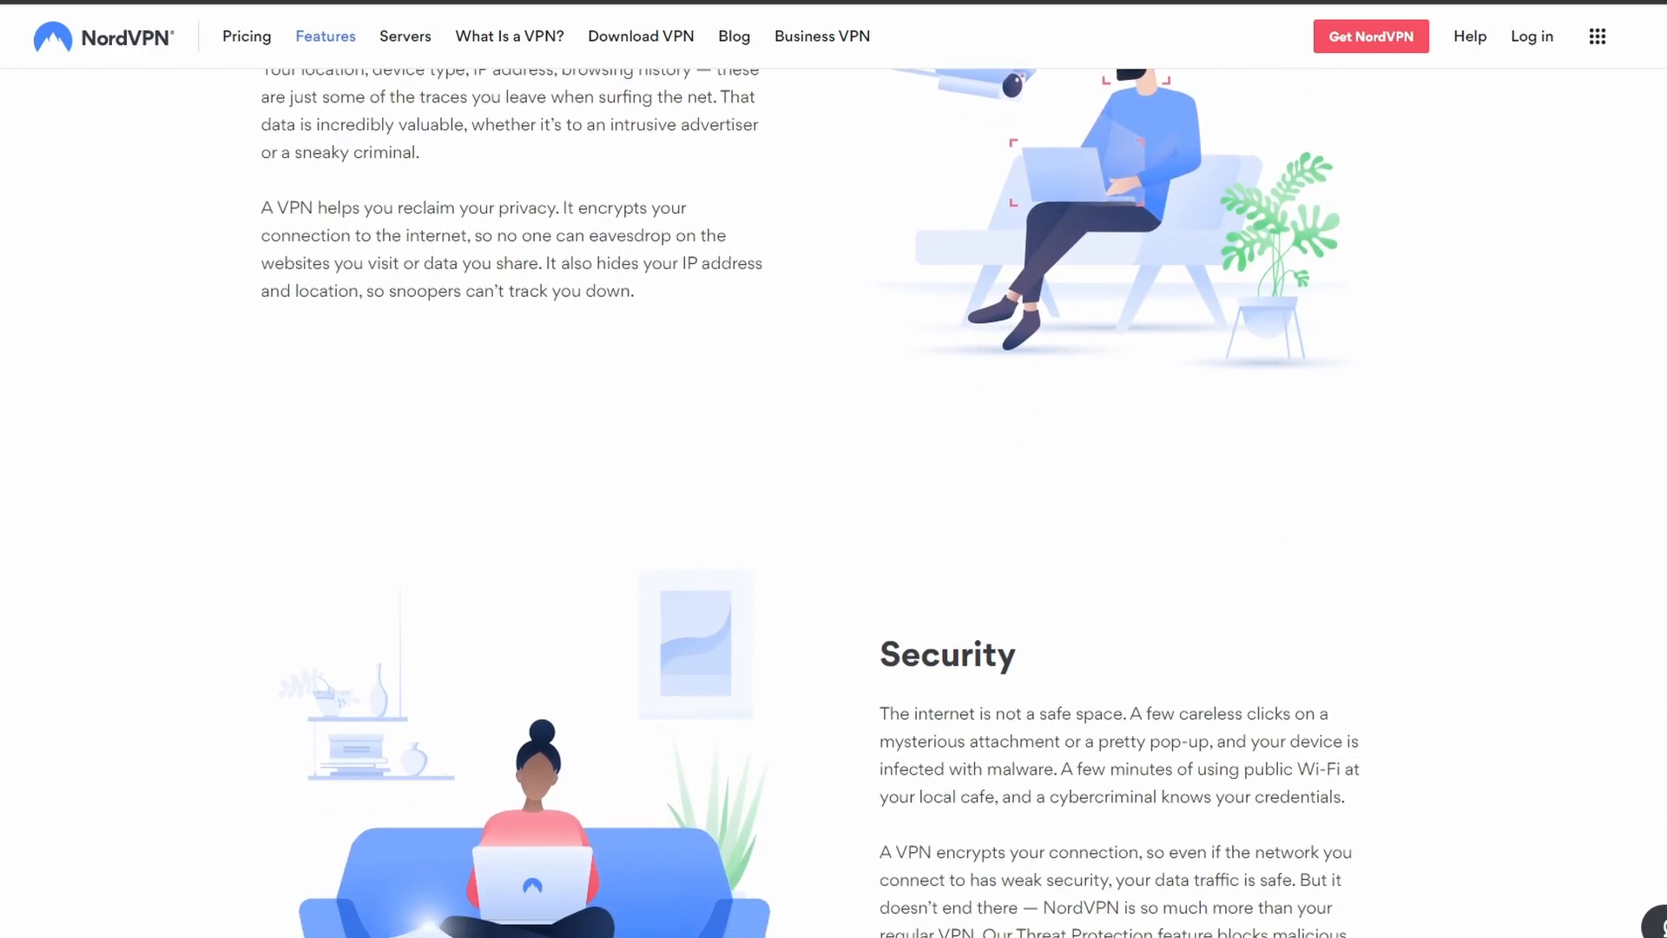
{"action": "scroll", "scroll_direction": "down", "scroll_amount": 3}
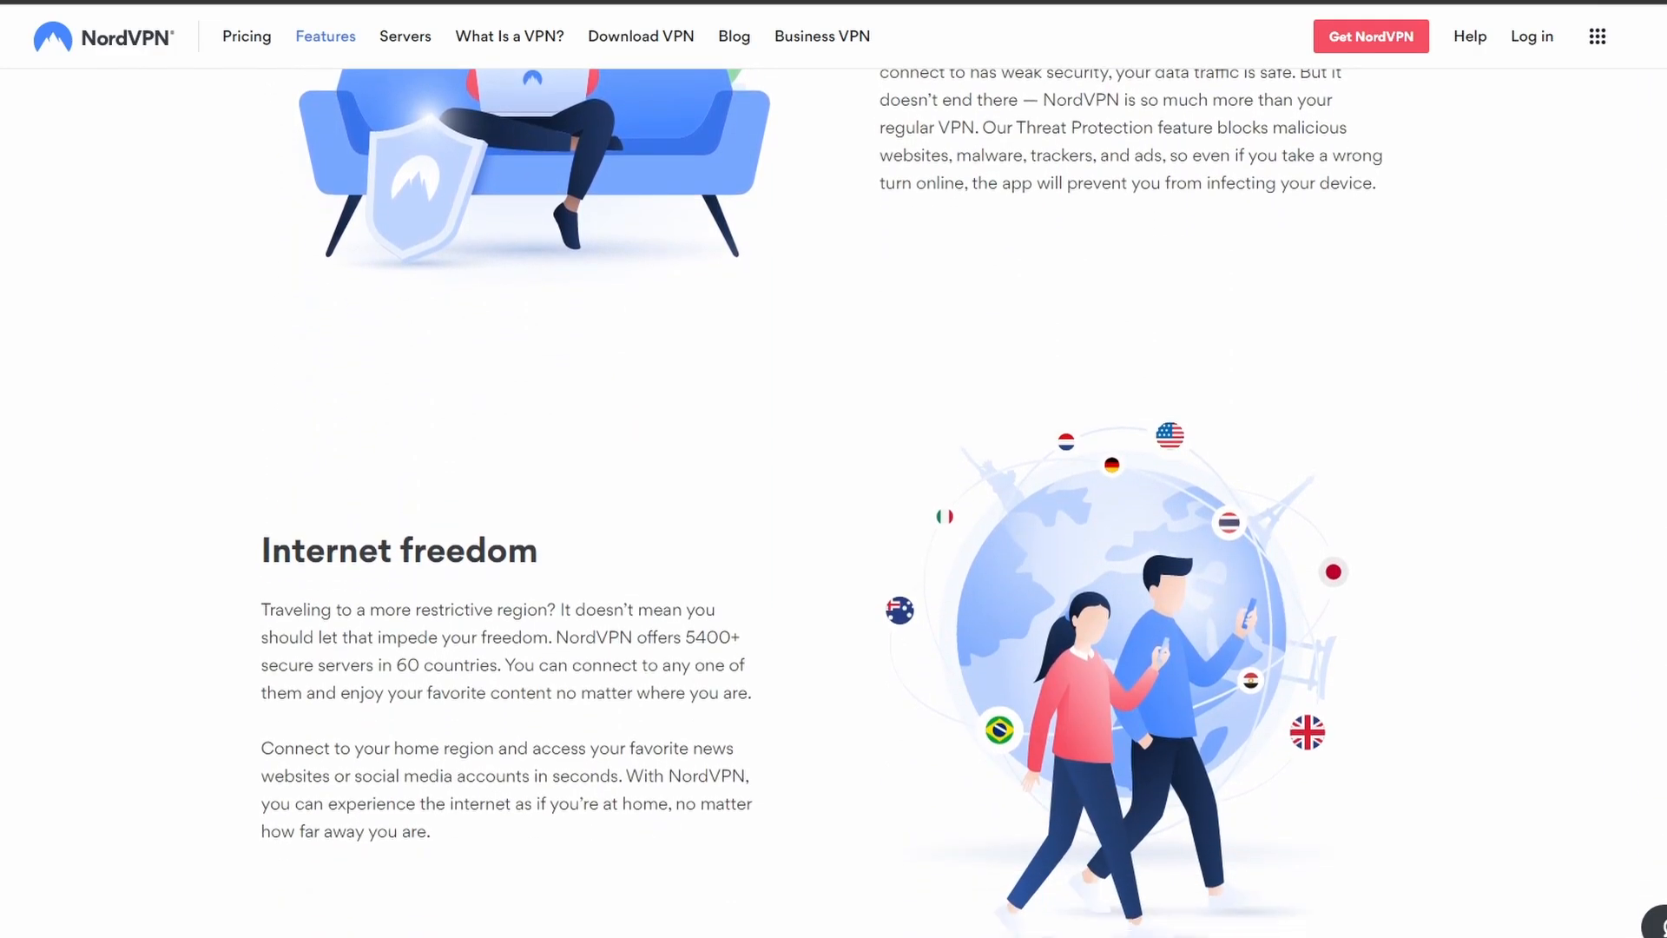
{"action": "scroll", "scroll_direction": "down", "scroll_amount": 3}
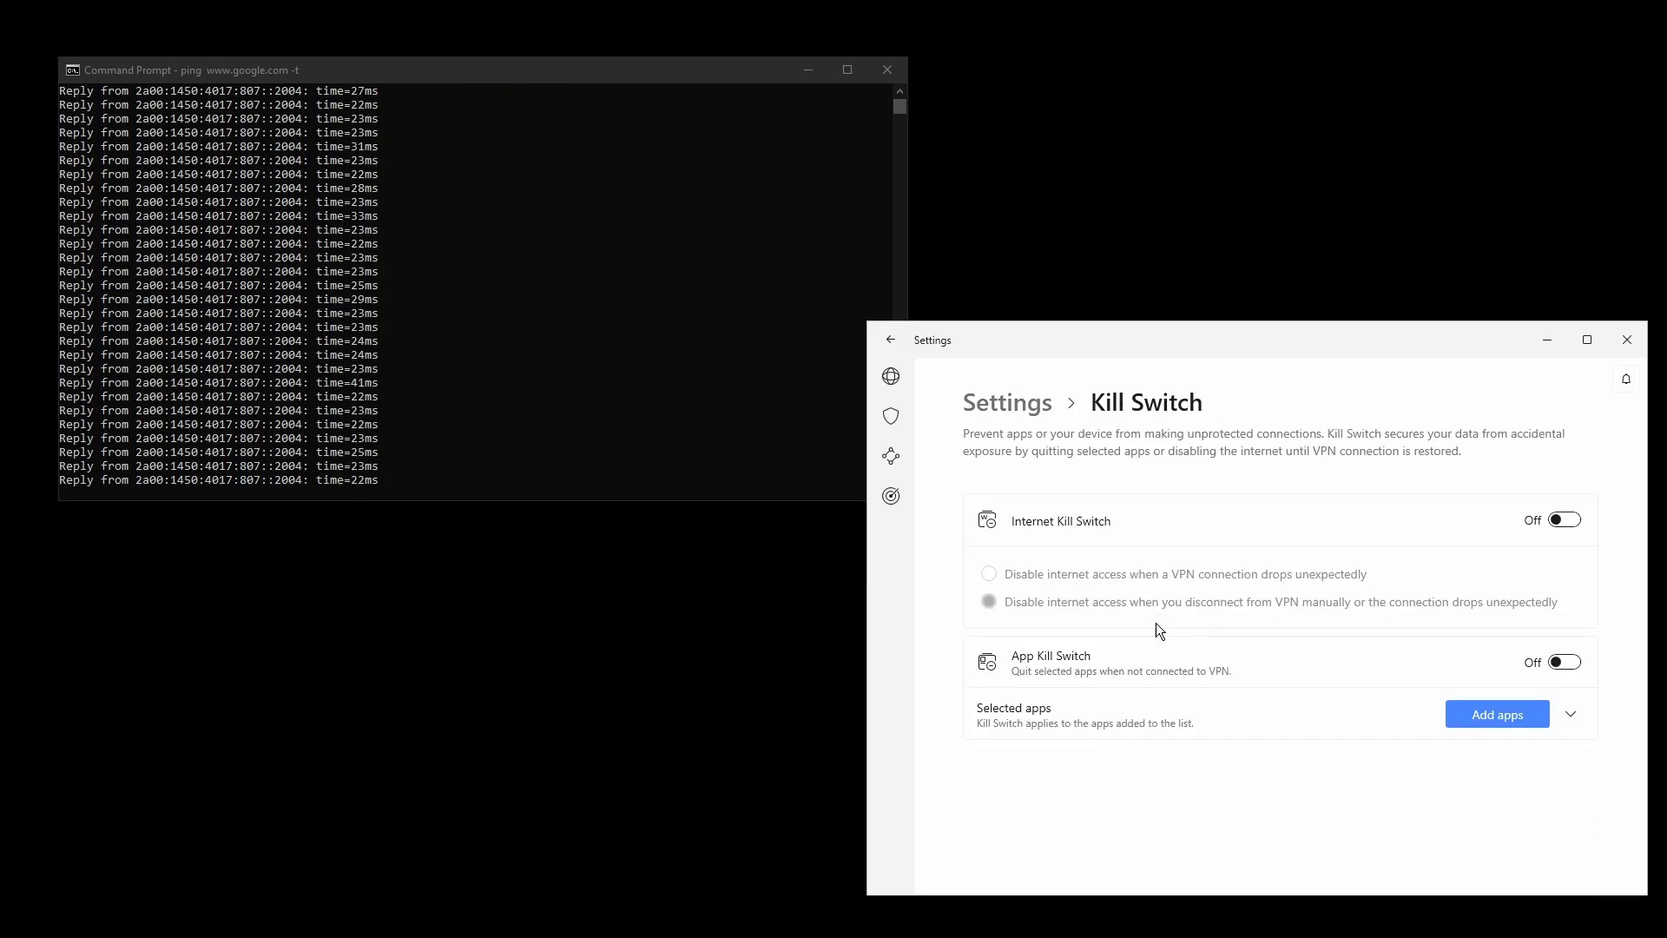
- Return from Kill Switch to the NordVPN map, expand the country list and connect to Albania #21
{"action": "left_click", "coordinate": [890, 339]}
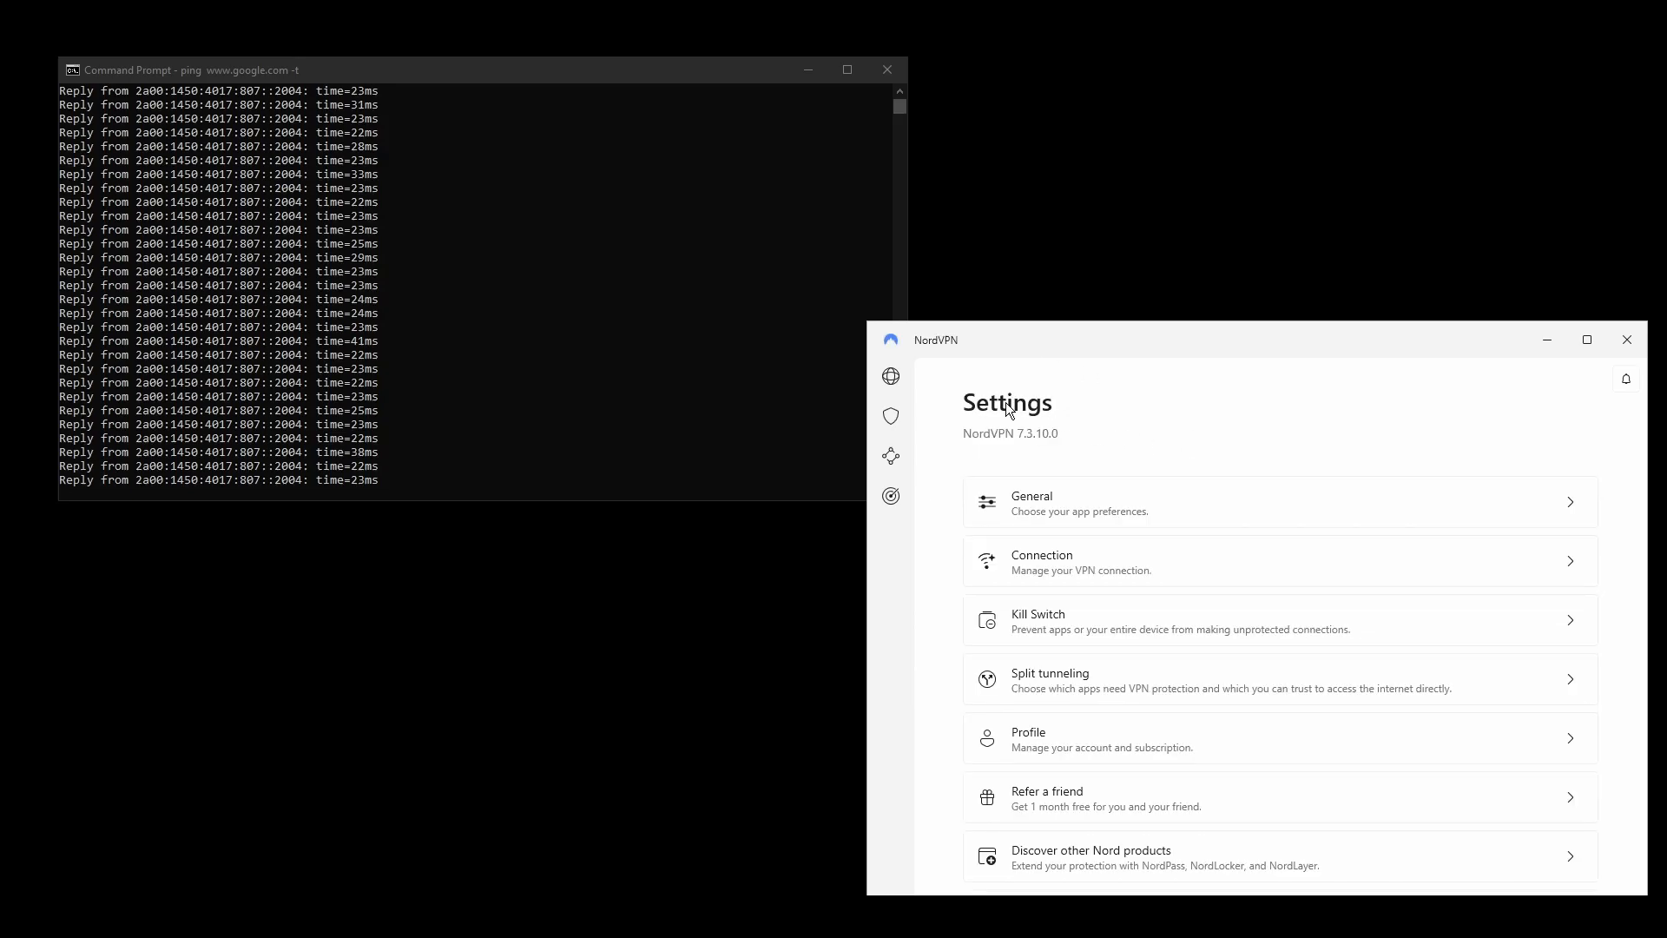
{"action": "left_click", "coordinate": [891, 376]}
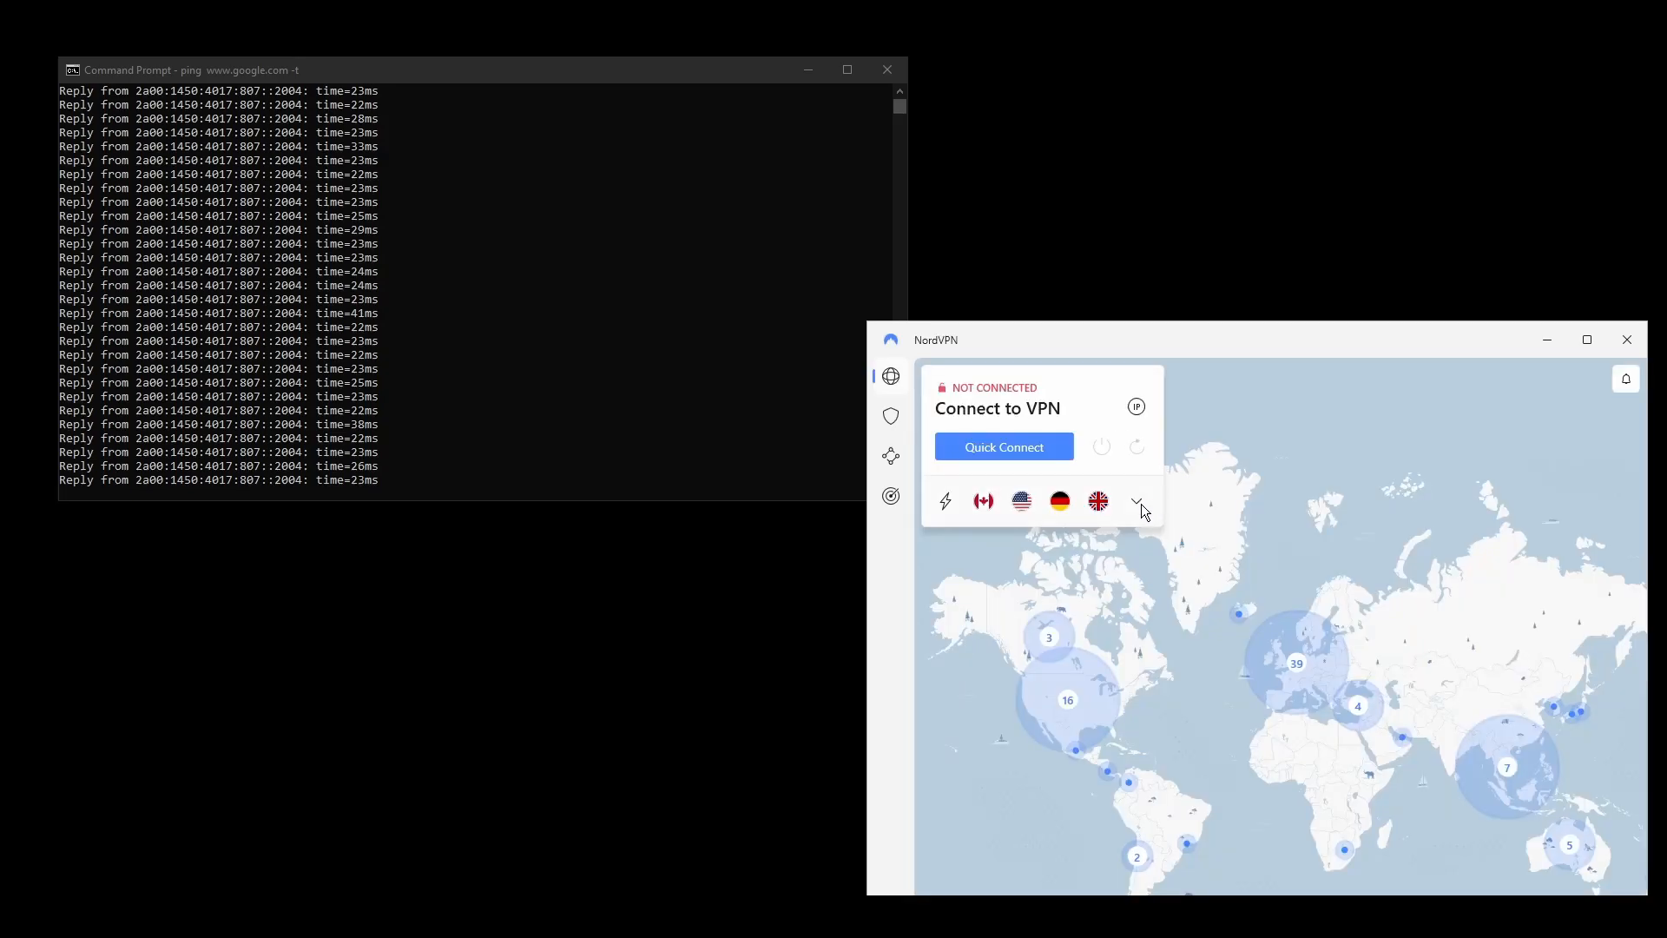
{"action": "left_click", "coordinate": [1136, 501]}
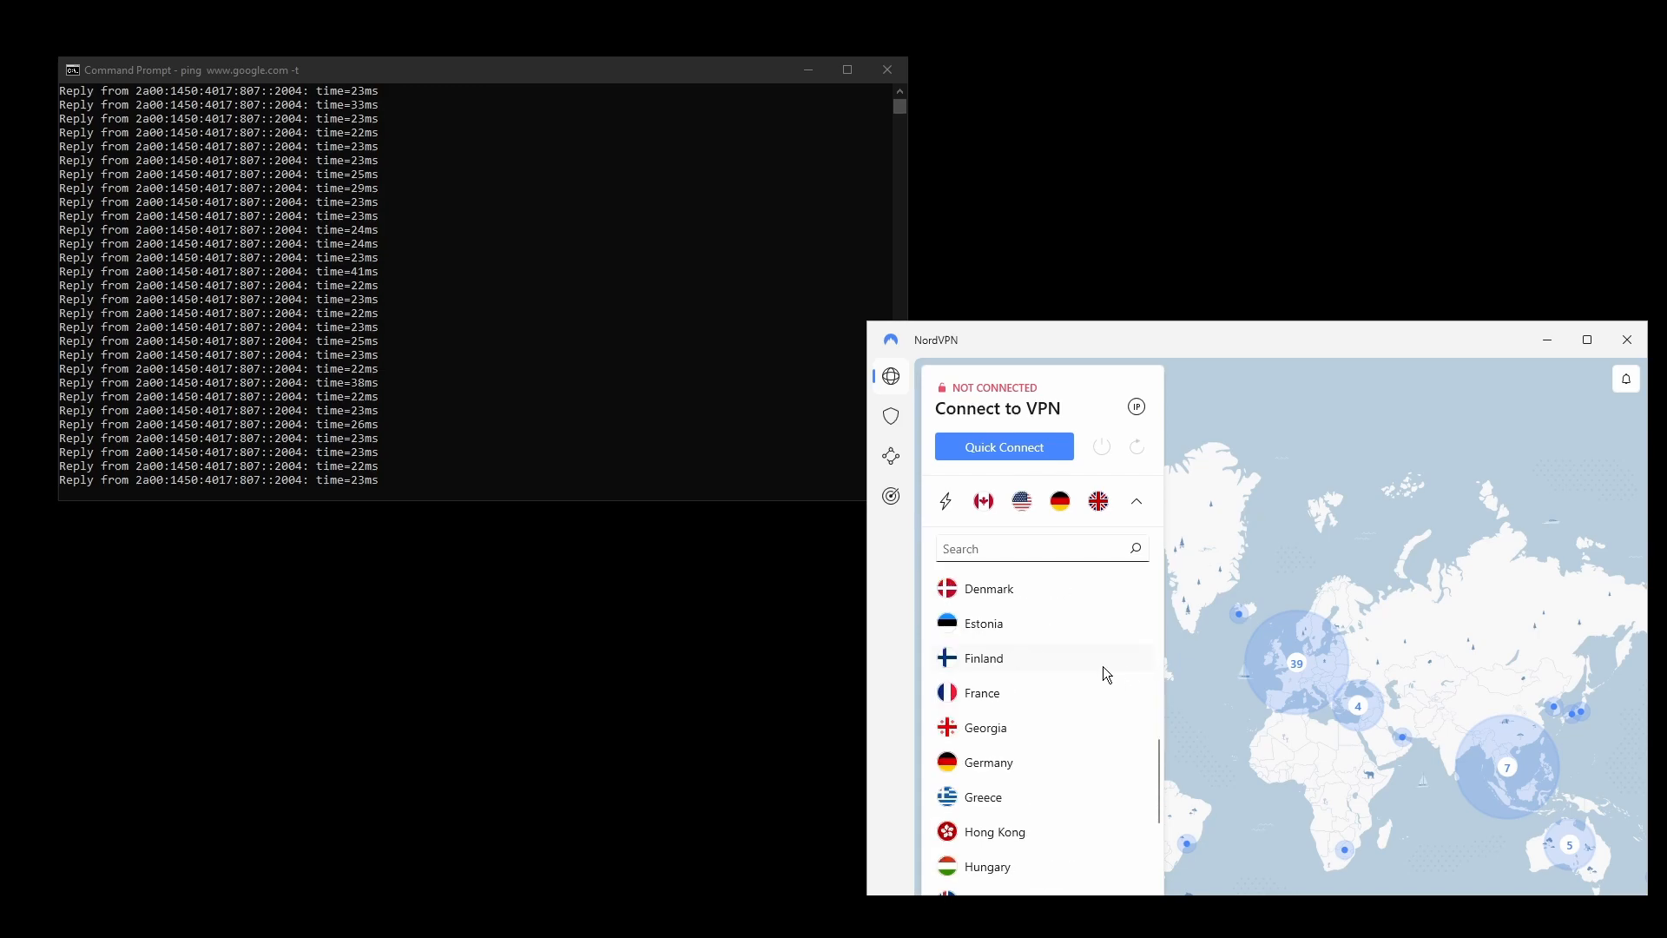
{"action": "scroll", "scroll_direction": "down", "scroll_amount": 3}
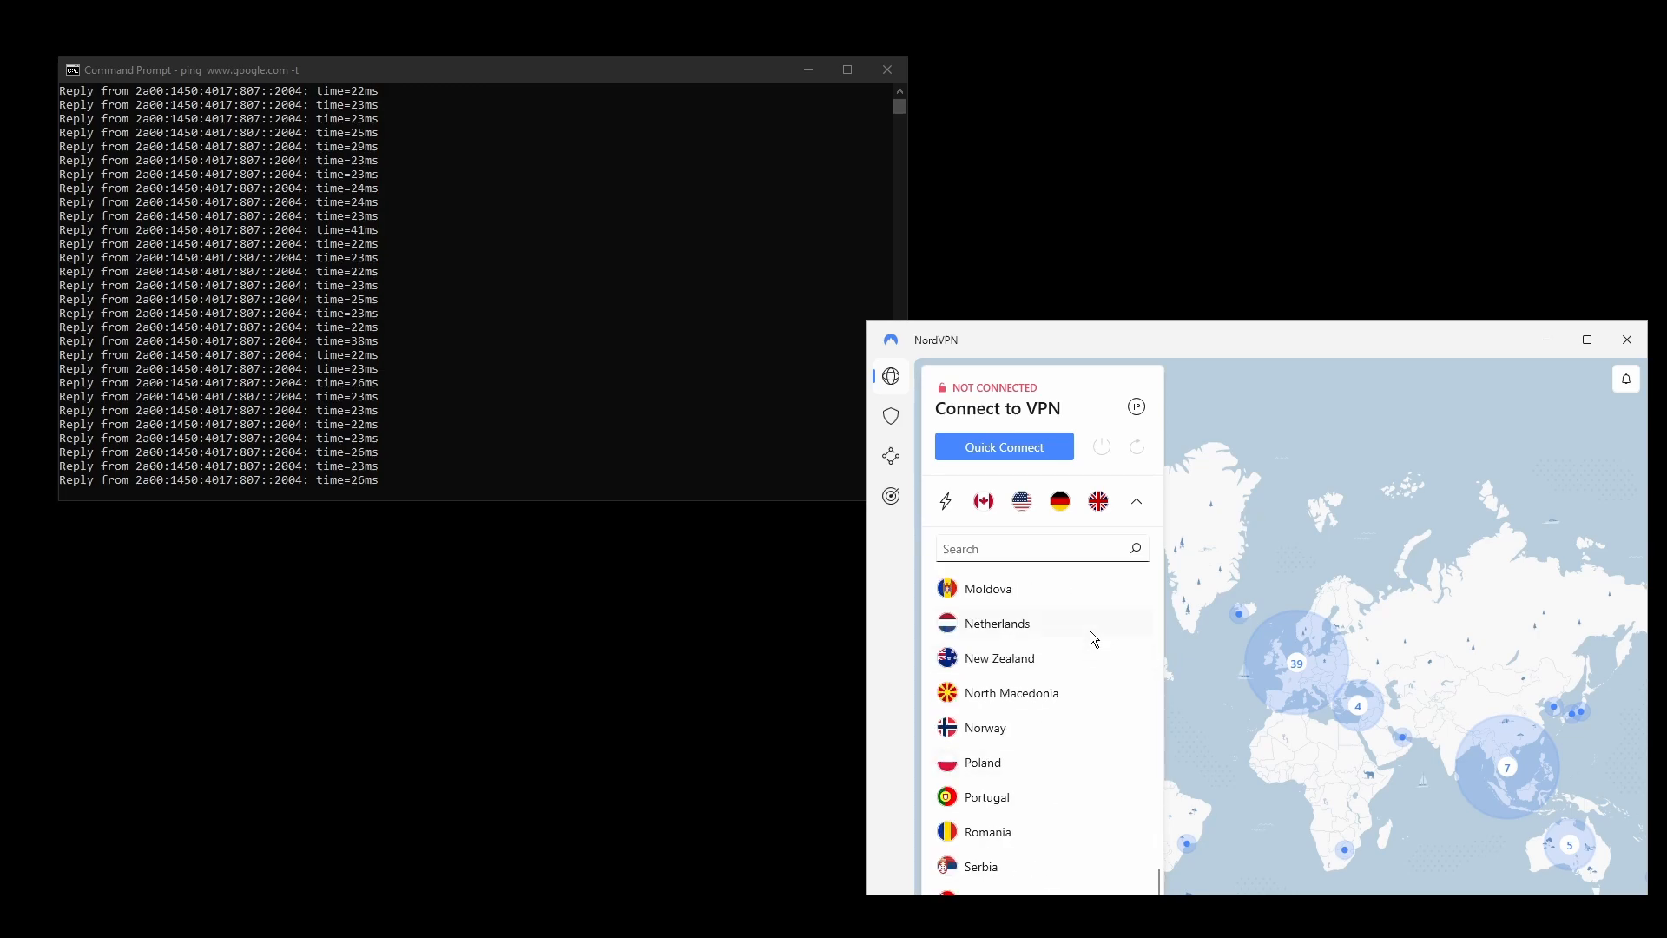
{"action": "left_click", "coordinate": [1003, 446]}
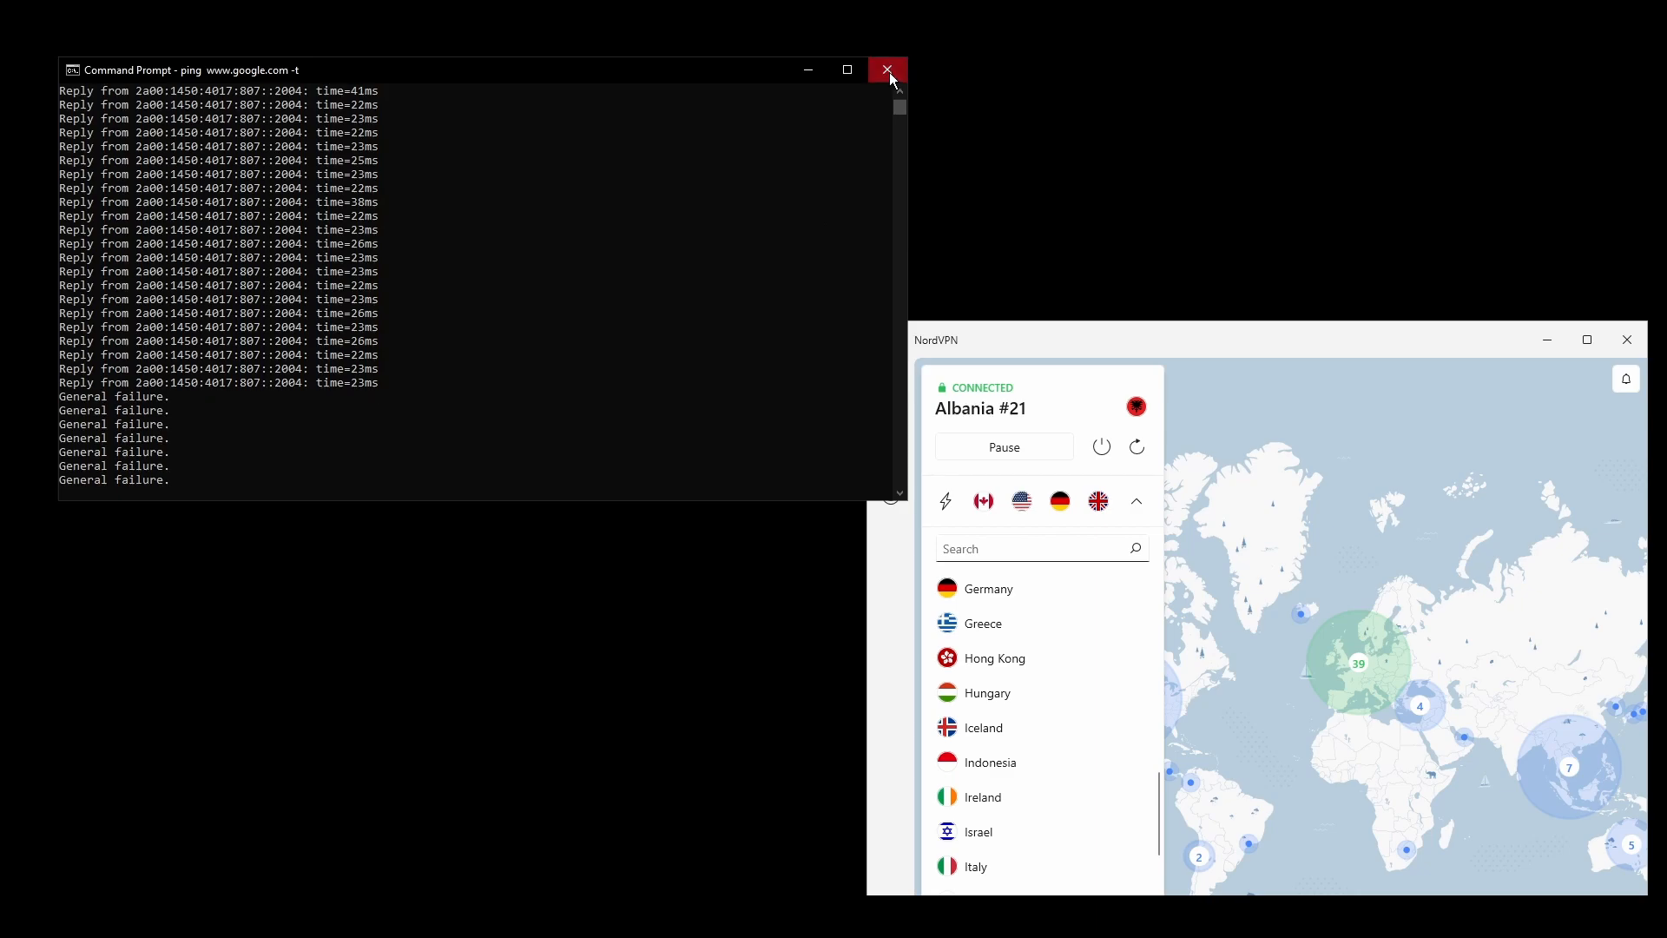
{"action": "left_click", "coordinate": [887, 70]}
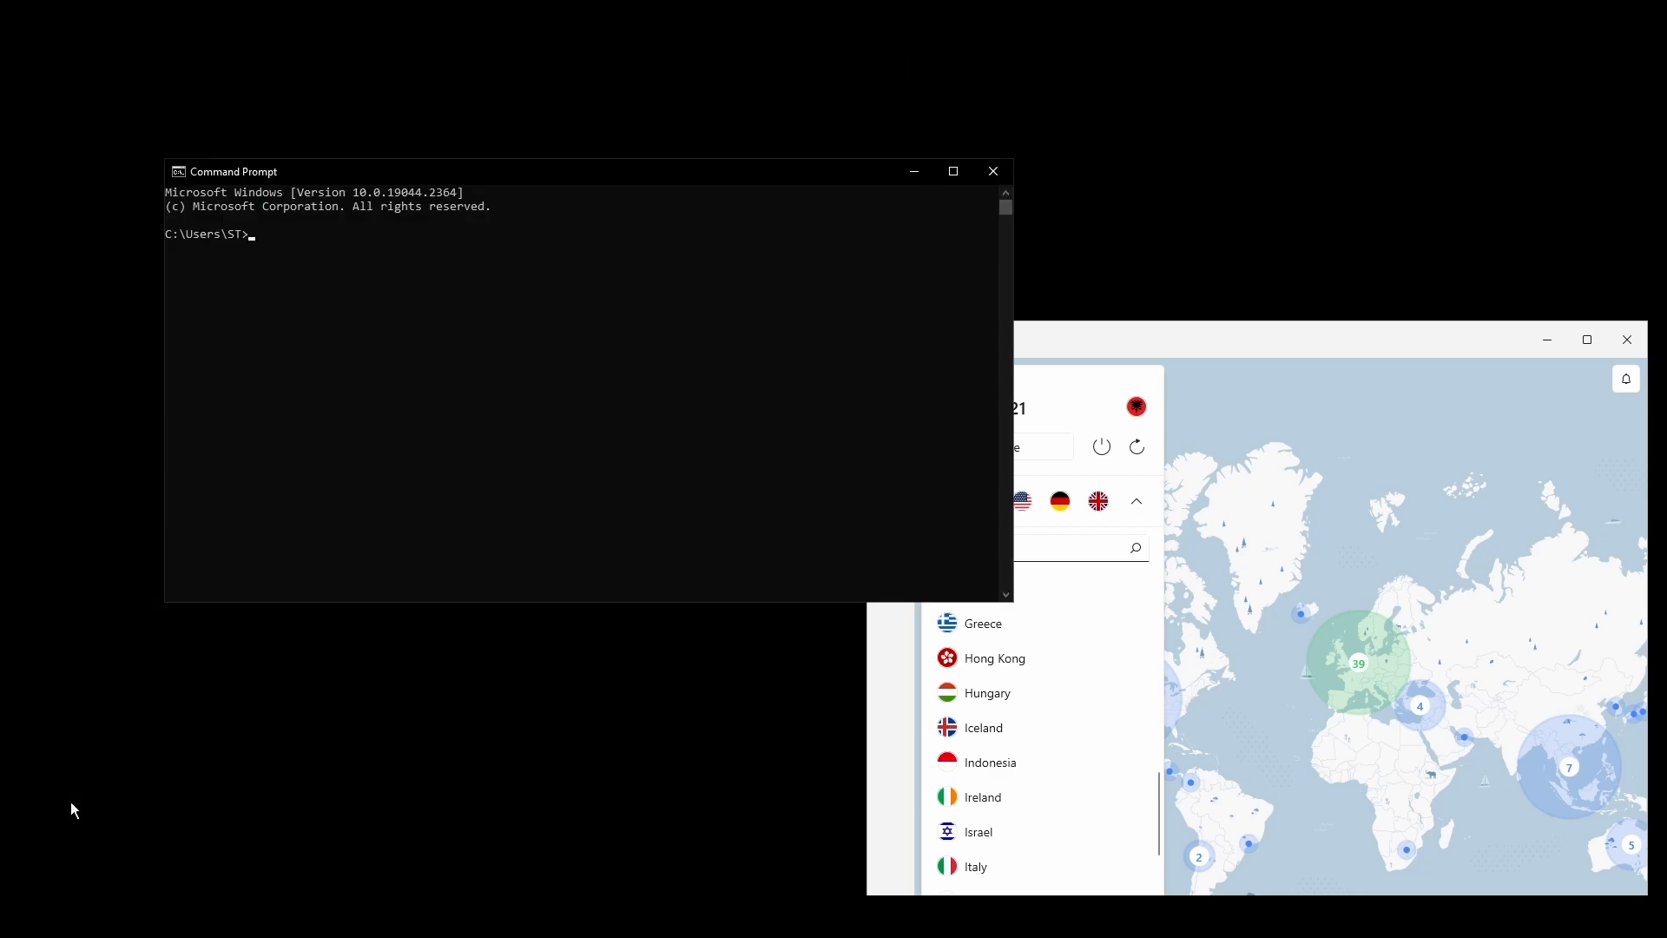
{"action": "type", "text": "ping www.goog"}
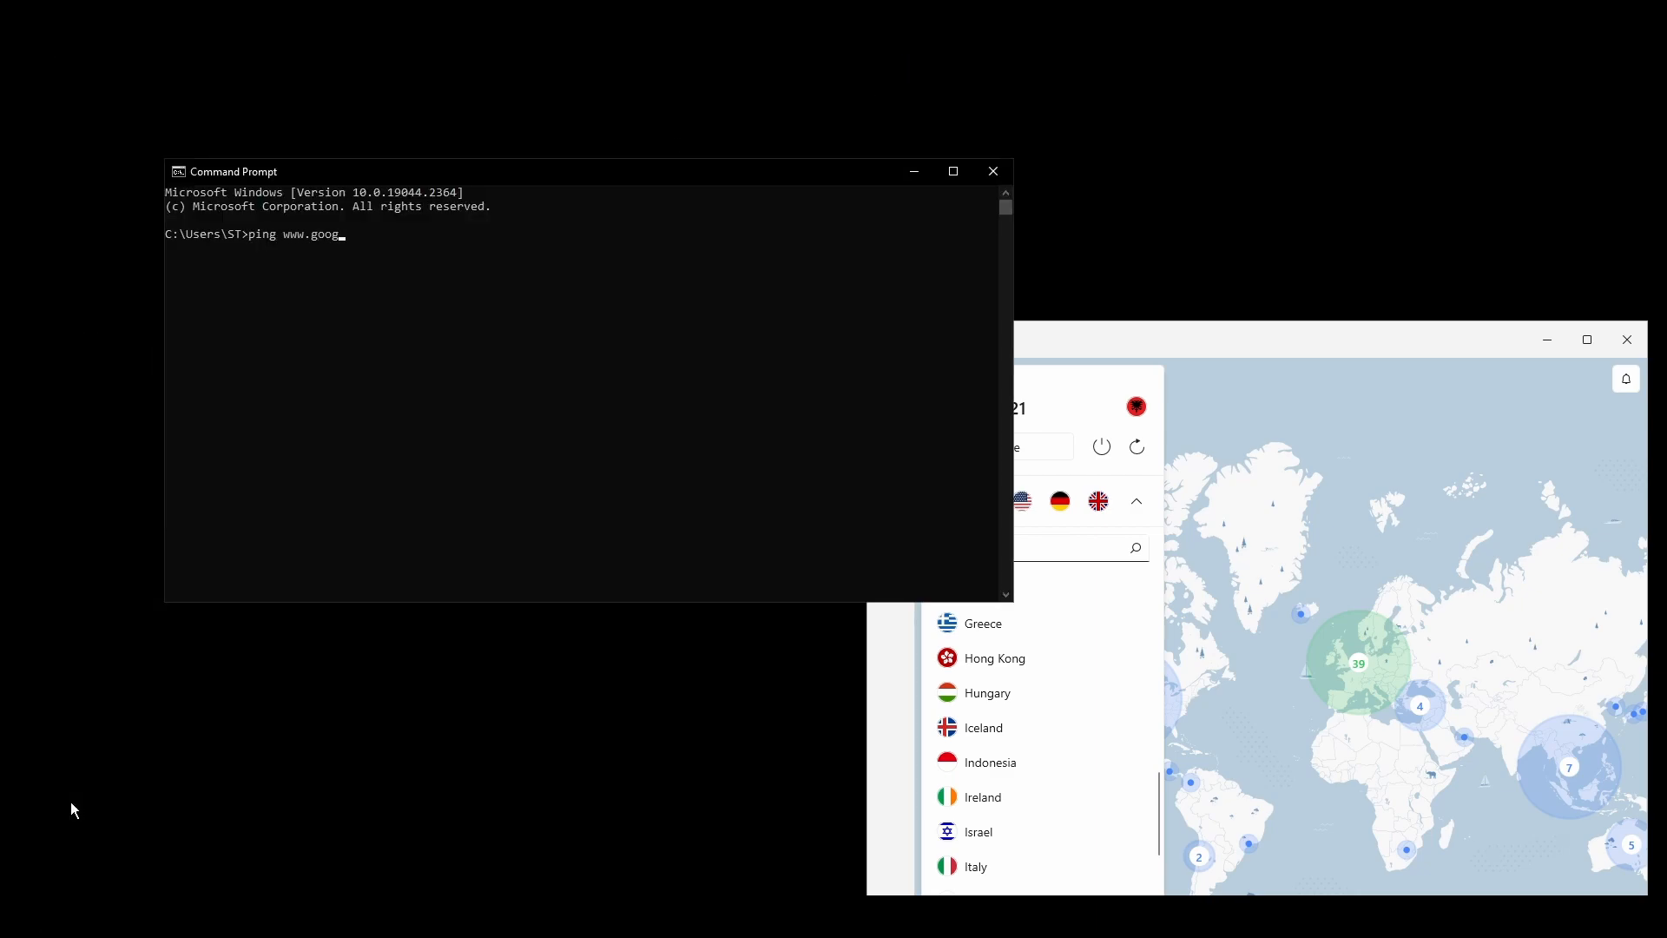
{"action": "key", "text": "Return"}
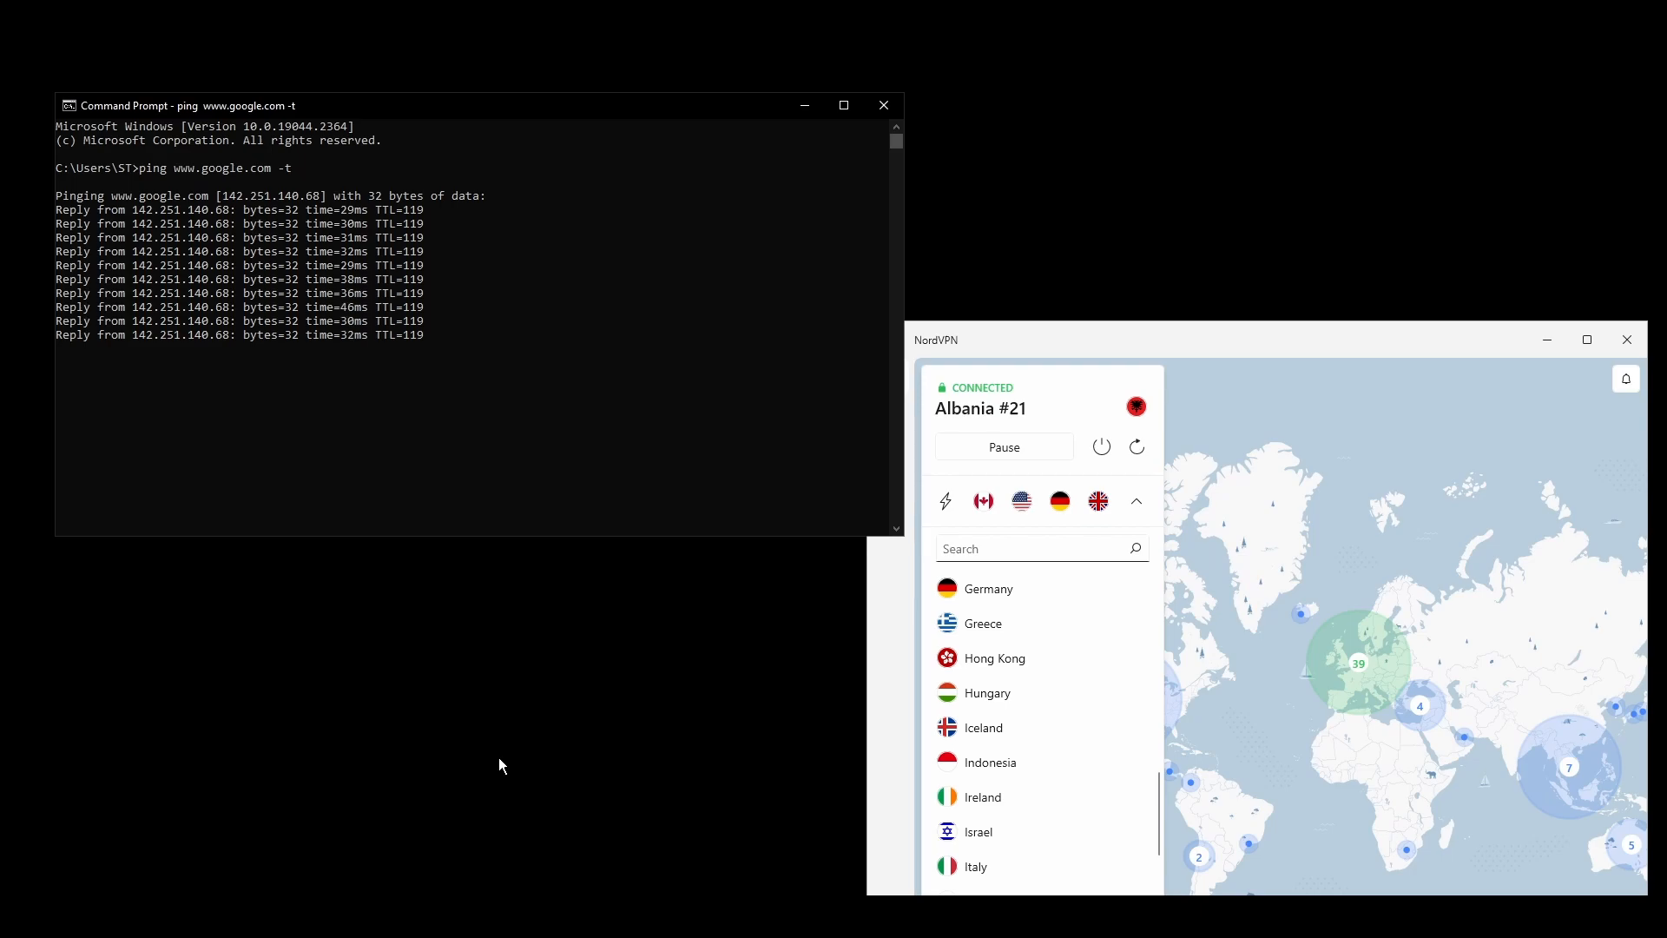
{"action": "mouse_move", "coordinate": [560, 763]}
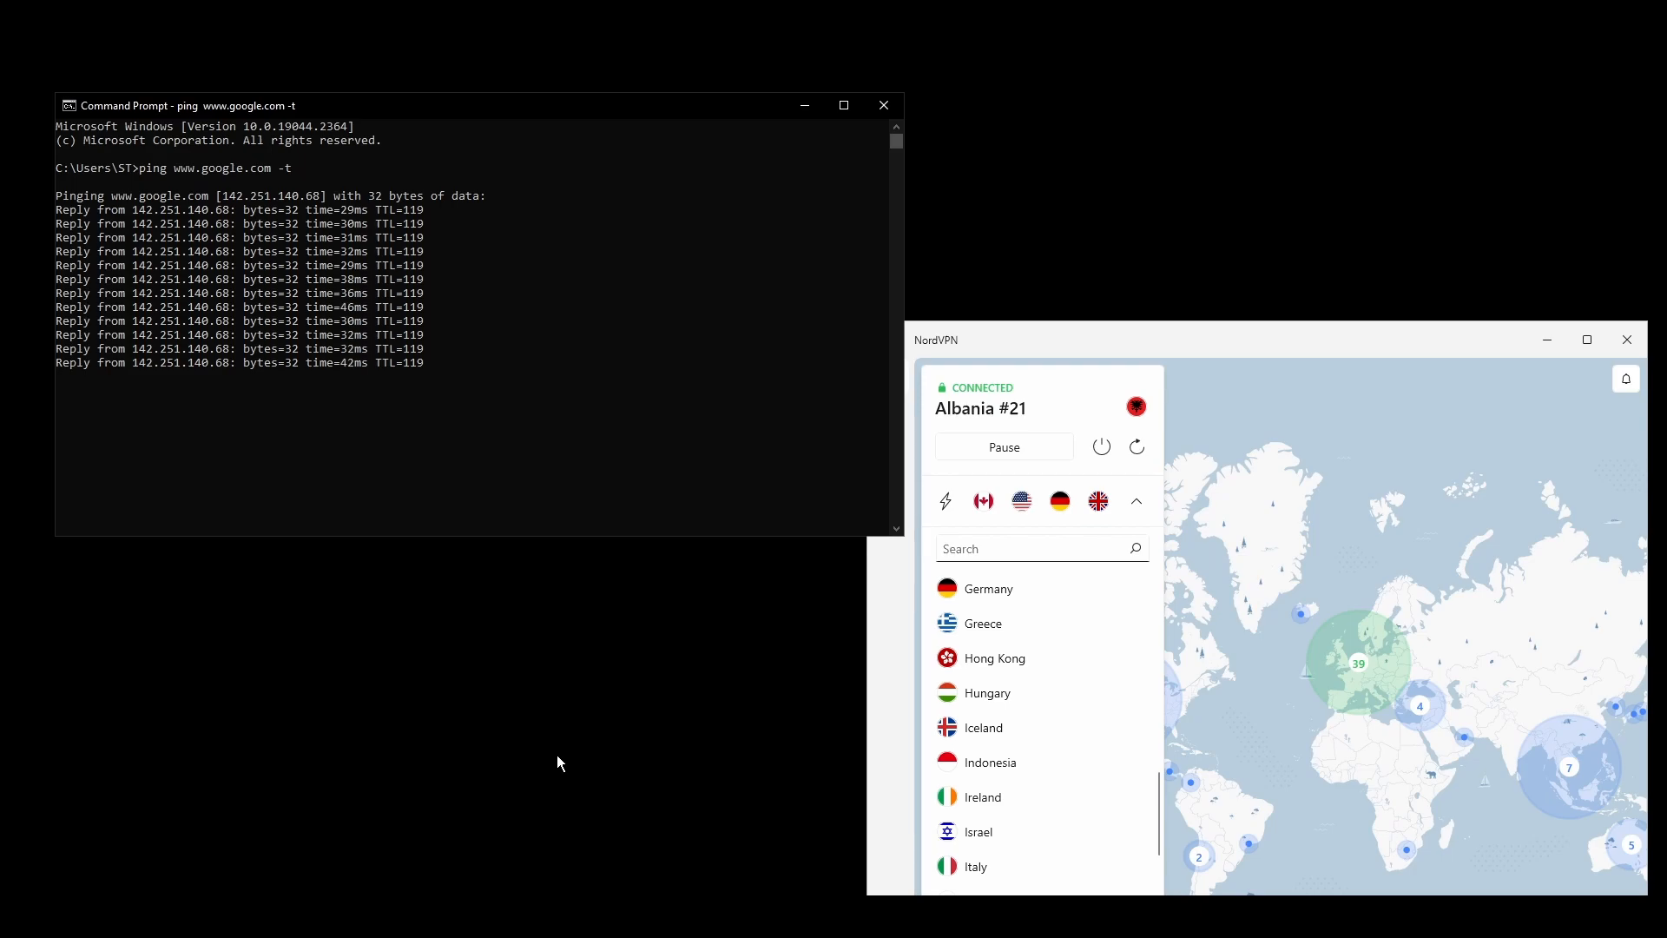